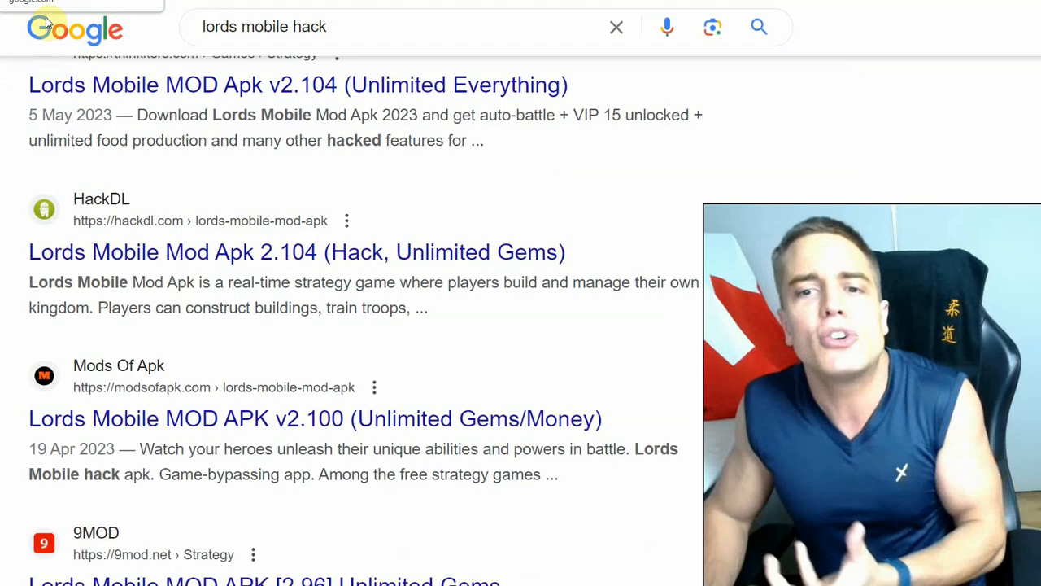
mouse_move(585, 266)
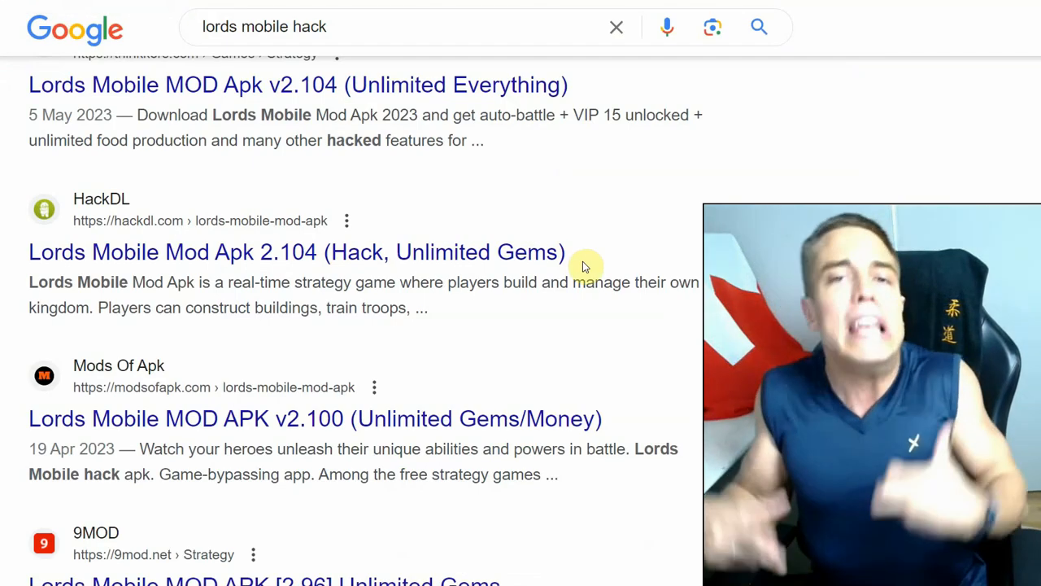
mouse_move(476, 519)
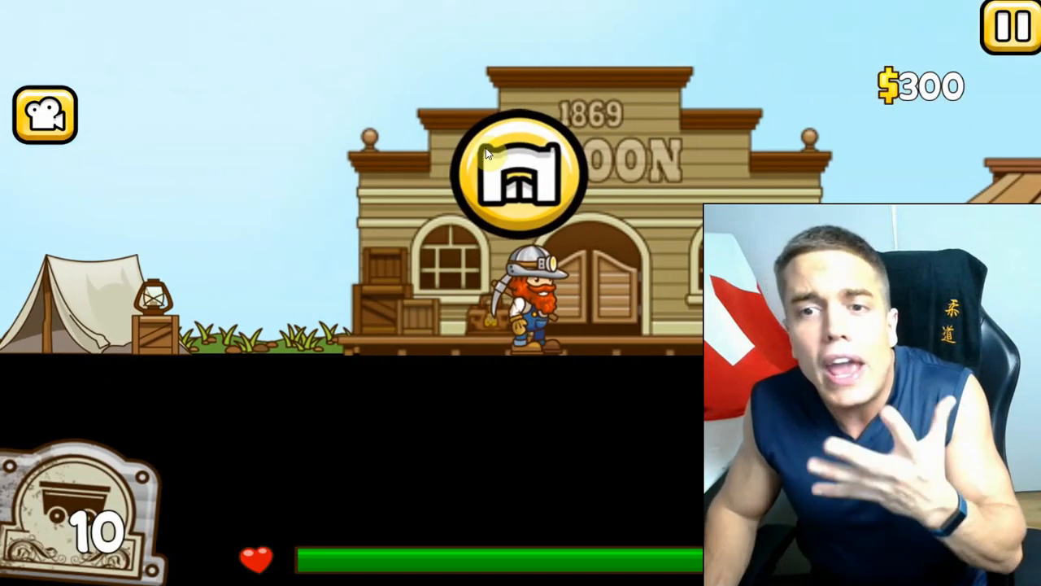
Tap the saloon icon to exit the mining game and reach Google's home page
left_click(519, 170)
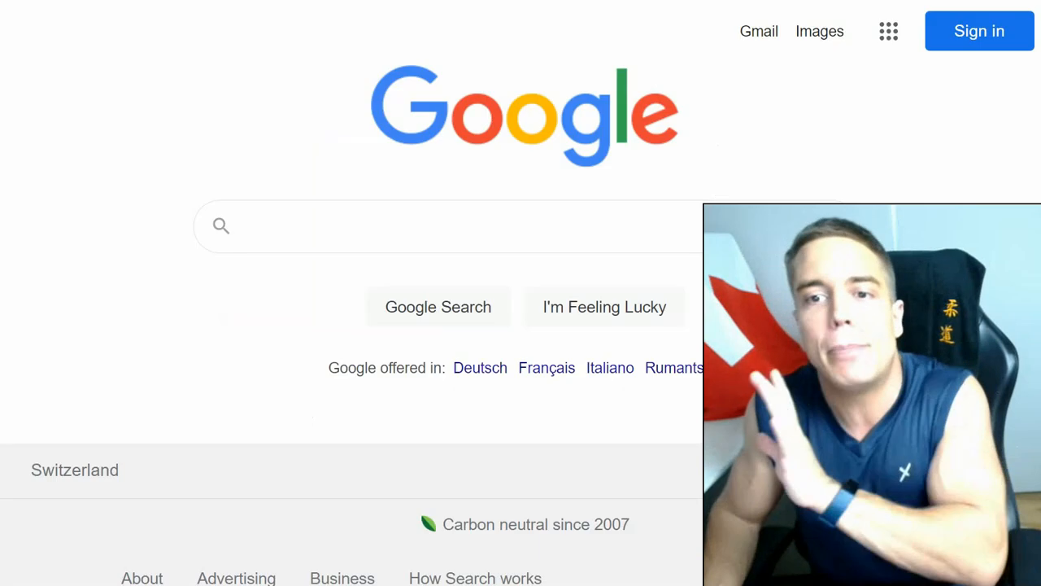
Search Google for 'game hacks' and open the HackerBot.net beginners guide result
left_click(448, 226)
type("gasme hacks")
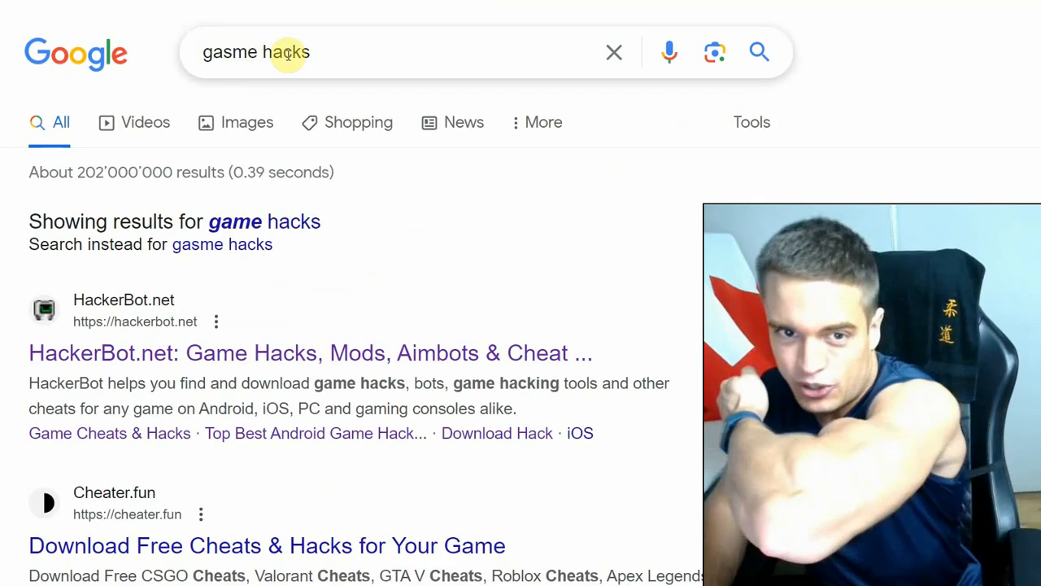
left_click(309, 353)
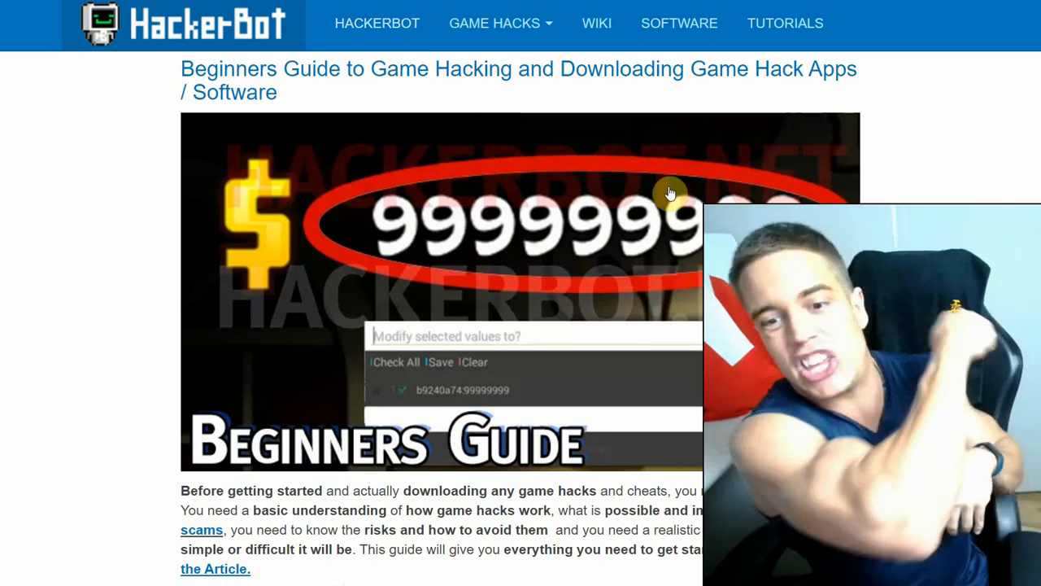
mouse_move(463, 326)
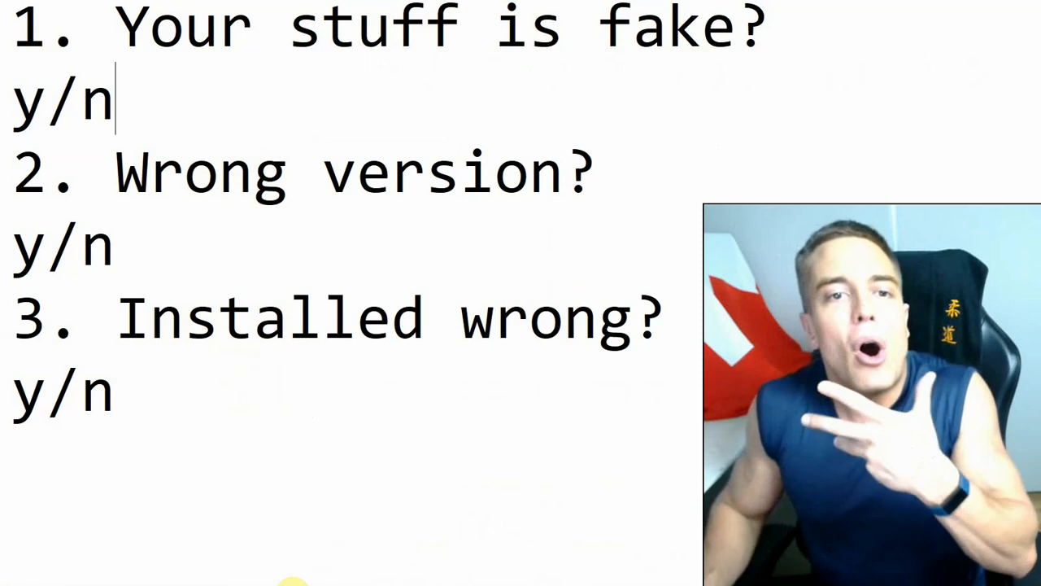
mouse_move(473, 442)
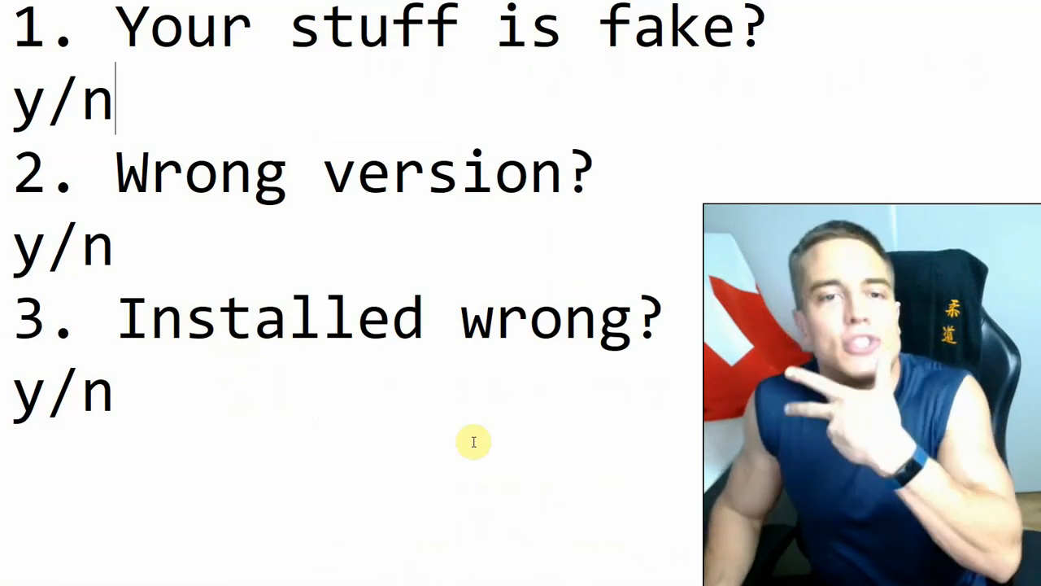
mouse_move(624, 247)
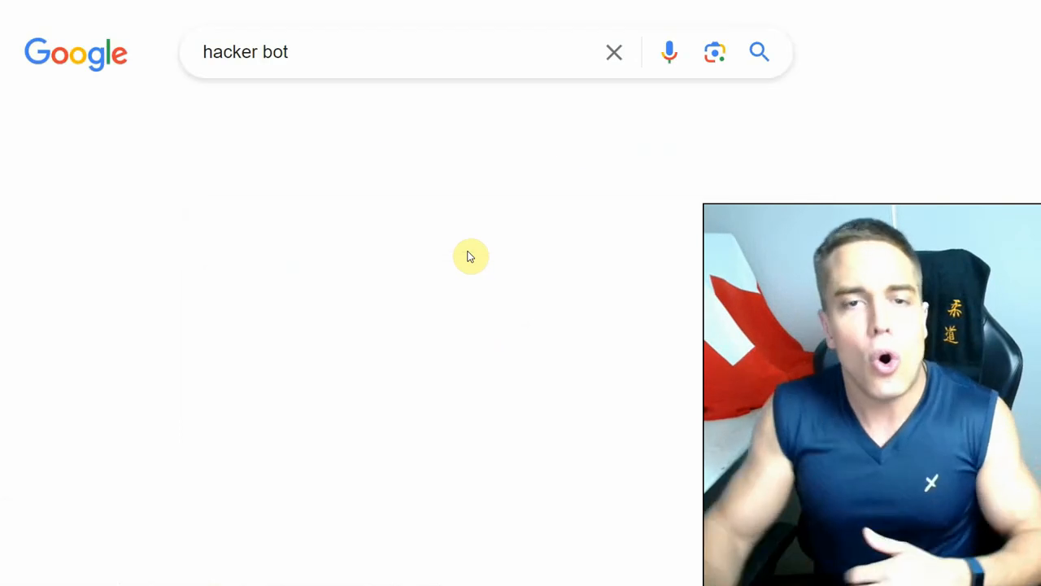
Open HackerBot.net from the 'hacker bot' results and scroll to download Steps 1 and 2
left_click(758, 52)
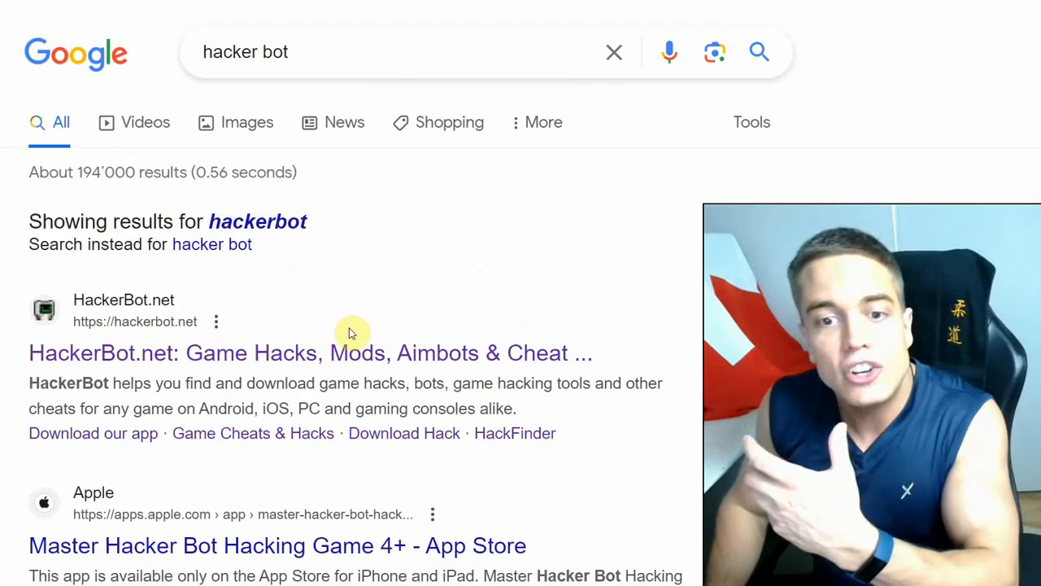
left_click(308, 353)
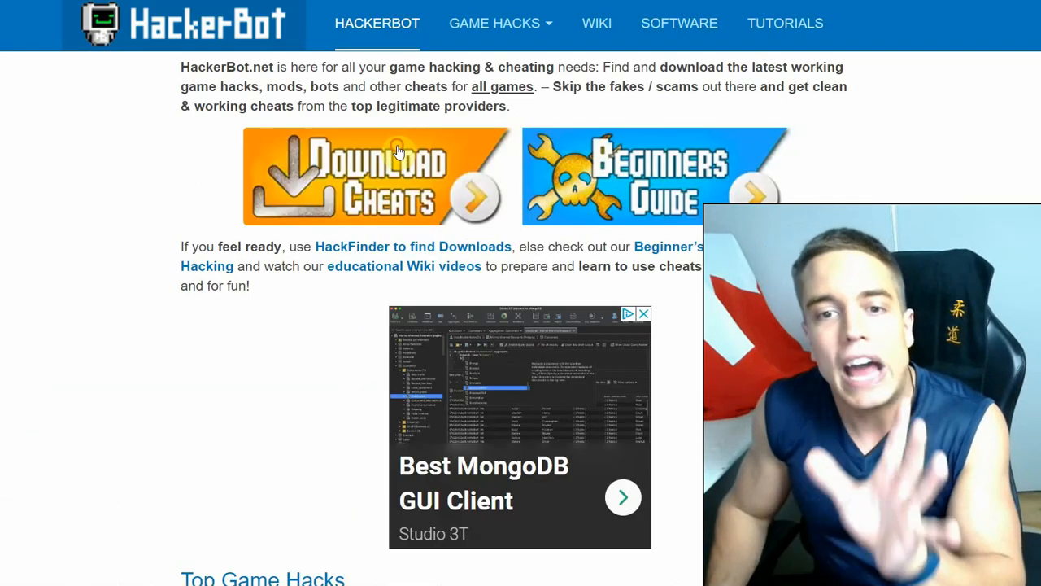
scroll("down", 3)
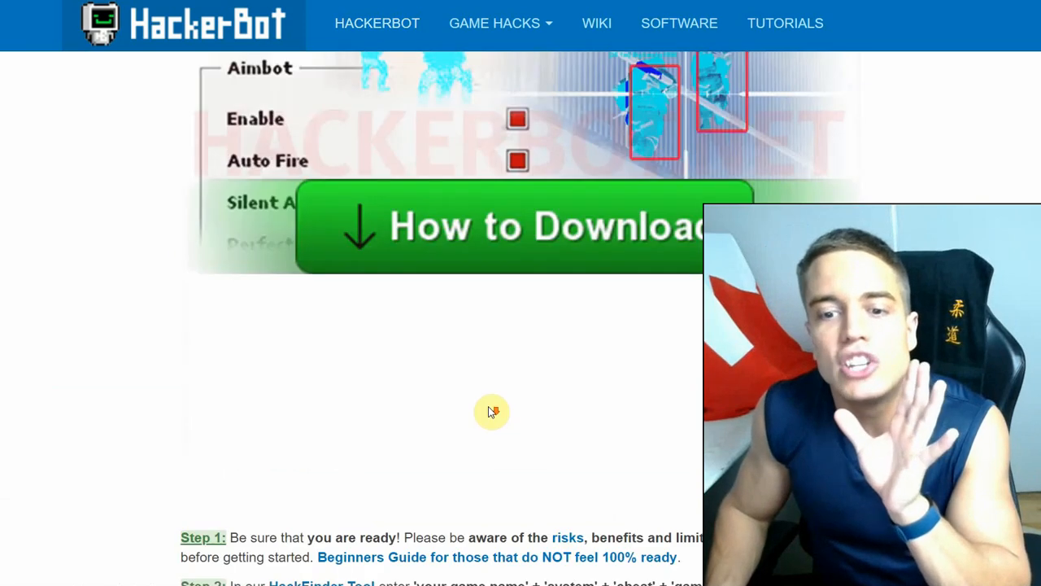
scroll("down", 3)
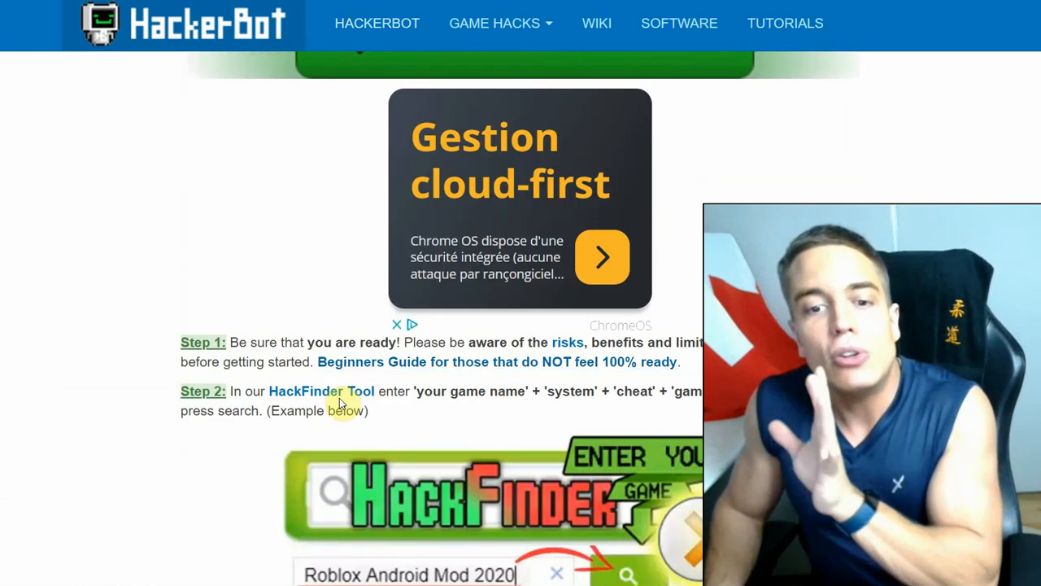
scroll("down", 3)
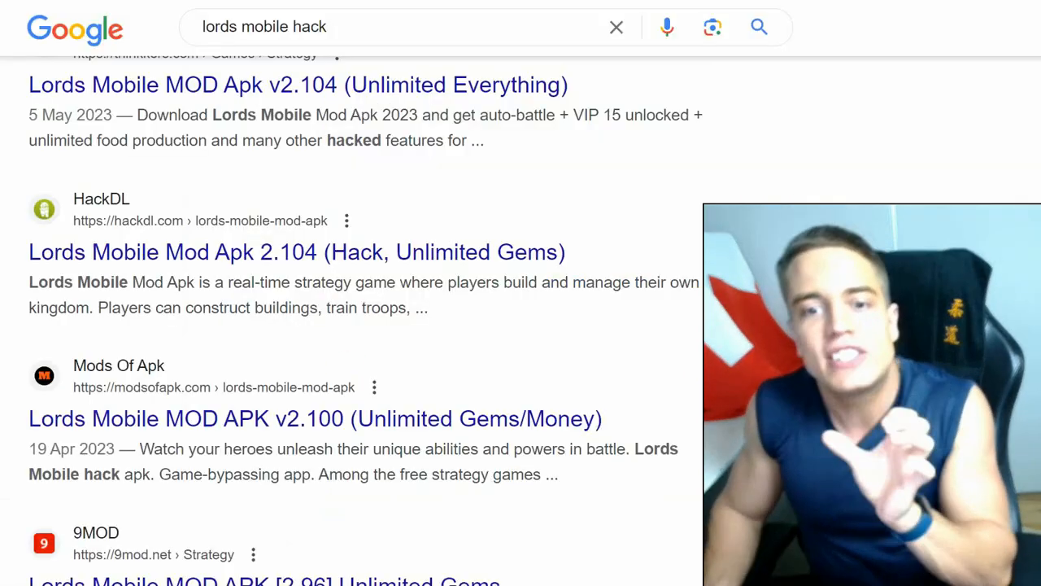
mouse_move(339, 375)
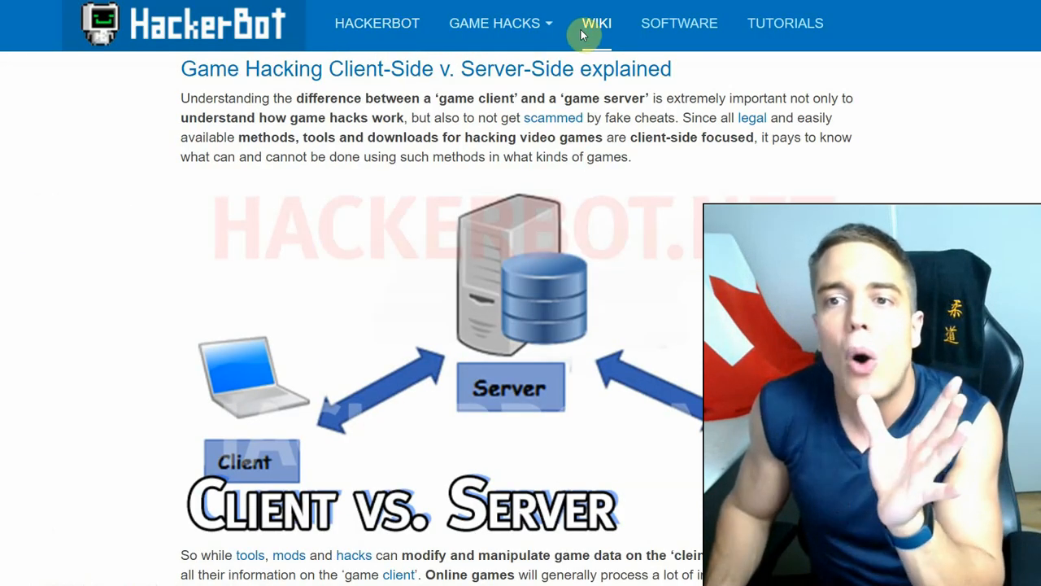
Open the Money Hack tile under WIKI and scroll through the unlimited money article
left_click(596, 23)
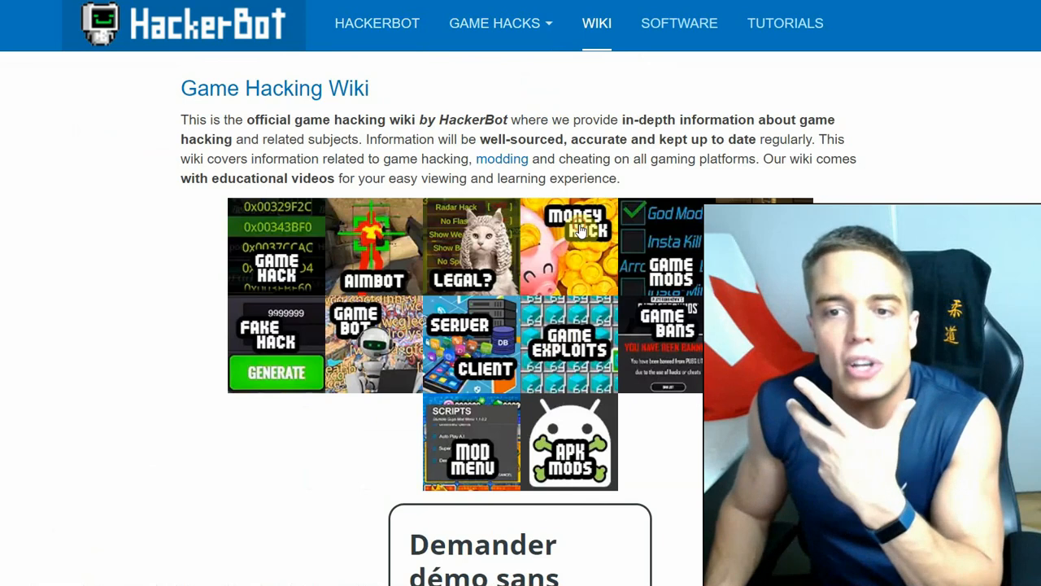
left_click(570, 247)
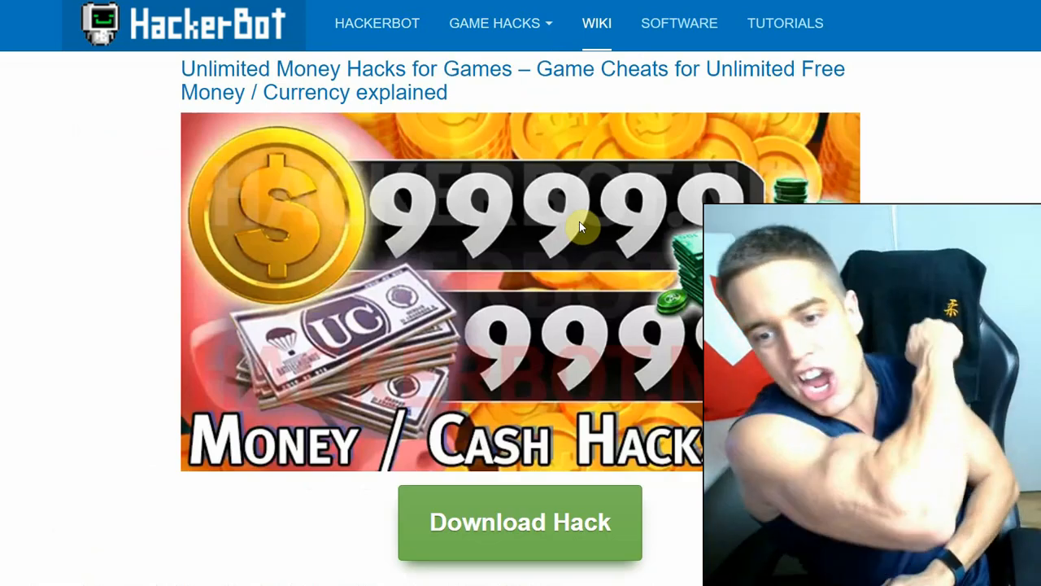
scroll("down", 3)
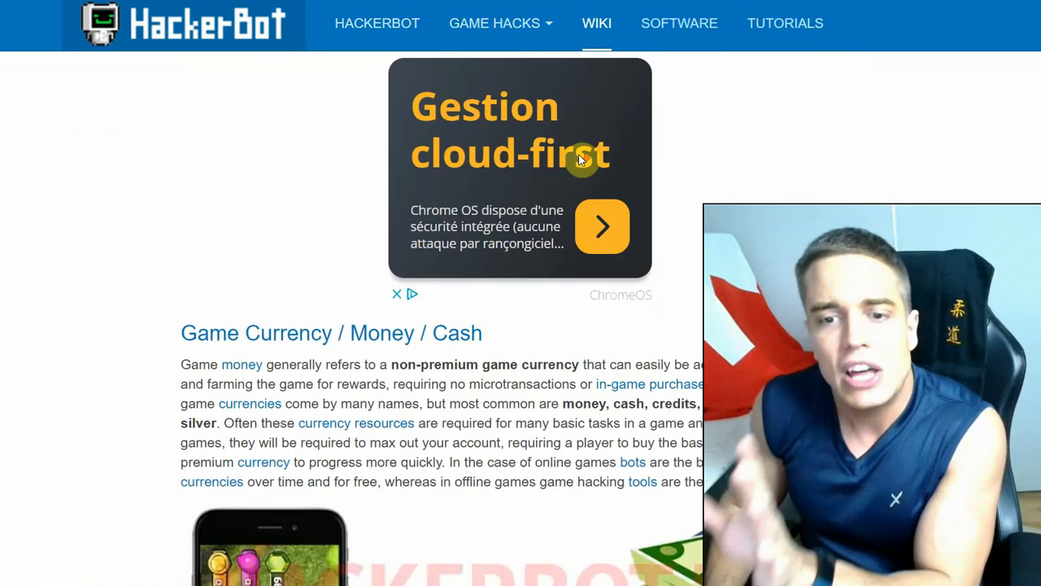
scroll("down", 3)
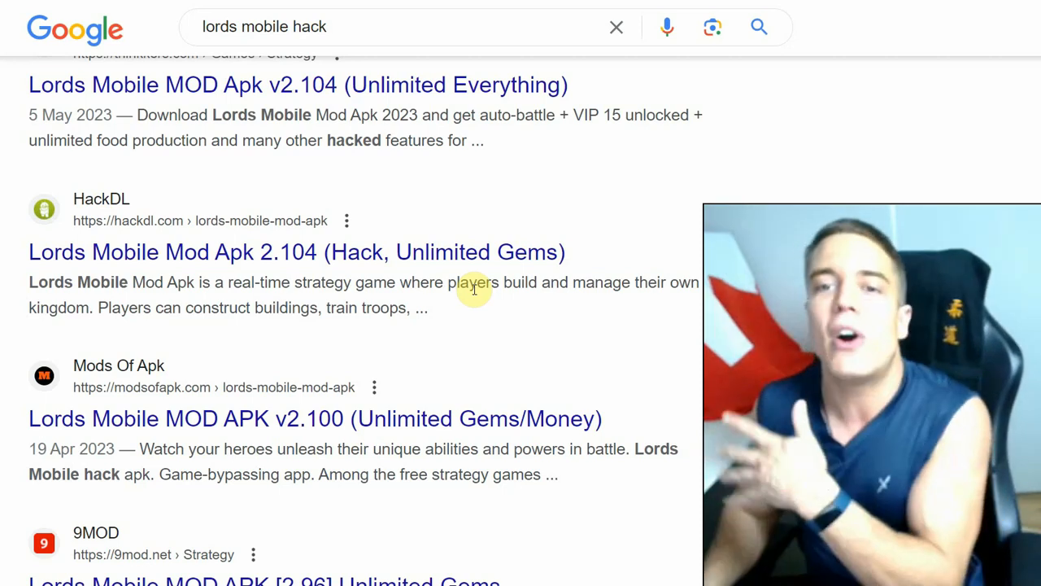
mouse_move(579, 326)
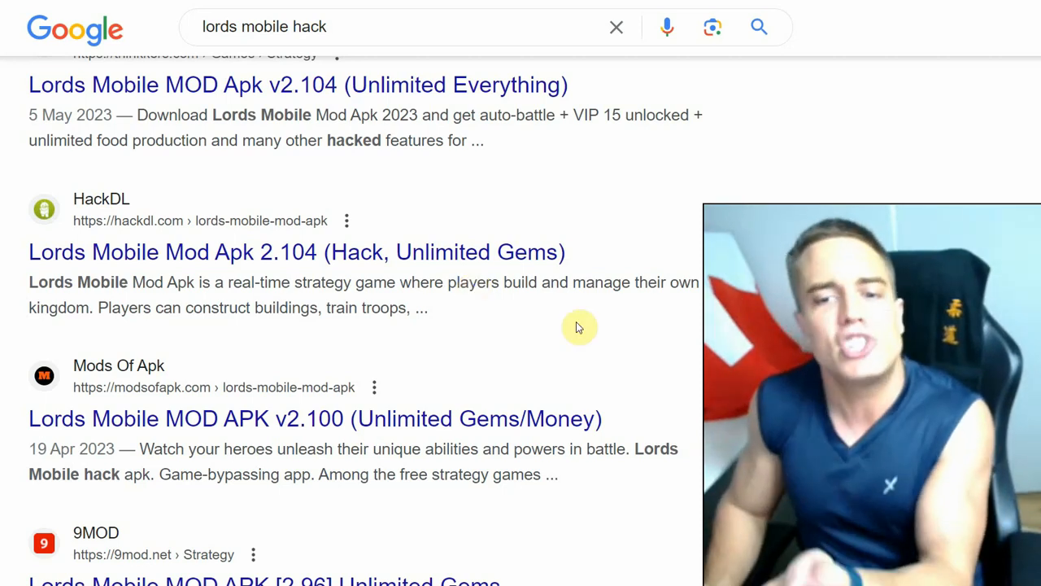
mouse_move(533, 382)
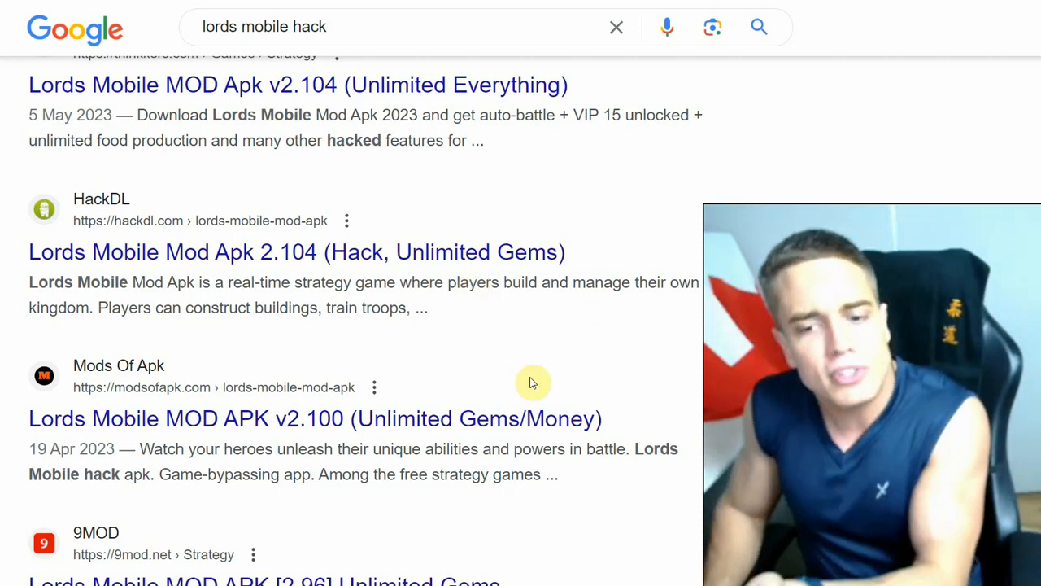
mouse_move(520, 414)
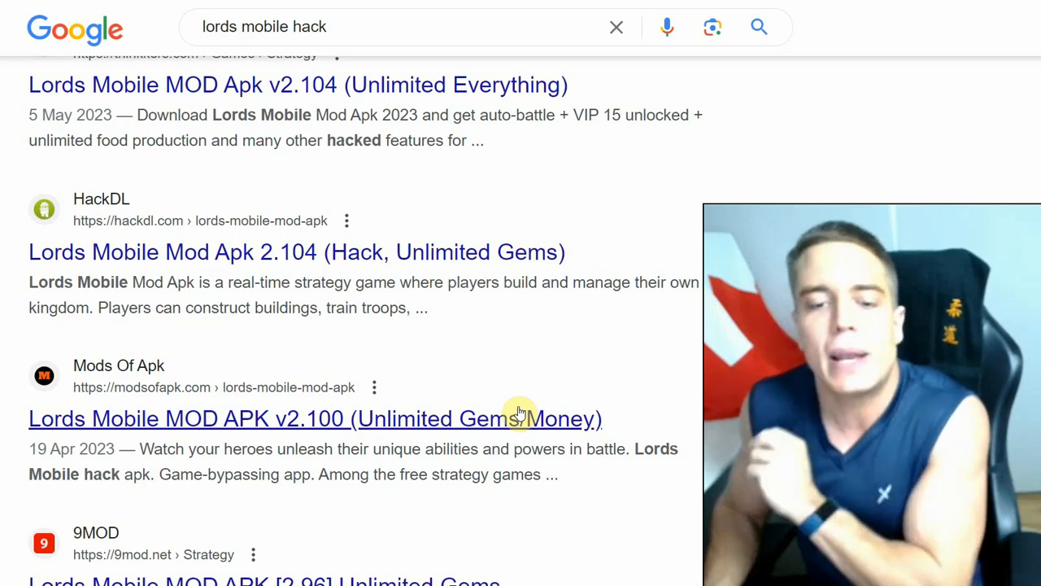
mouse_move(520, 448)
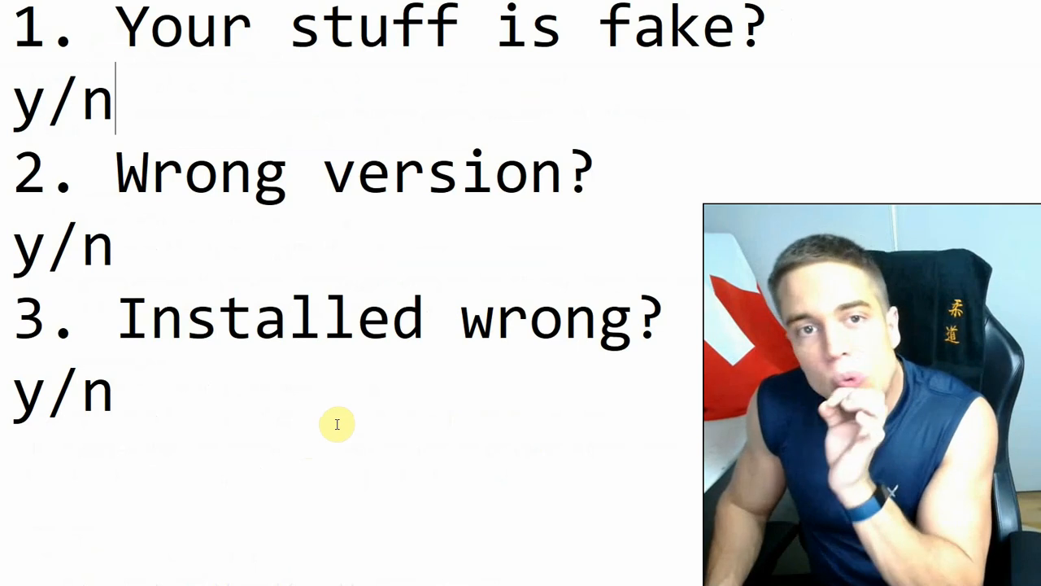
mouse_move(392, 378)
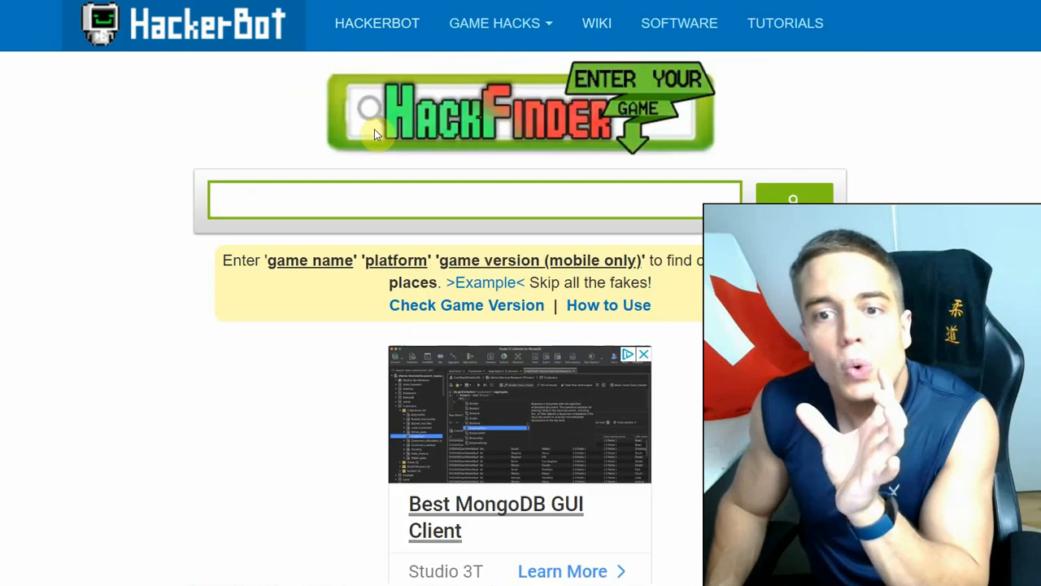
mouse_move(413, 204)
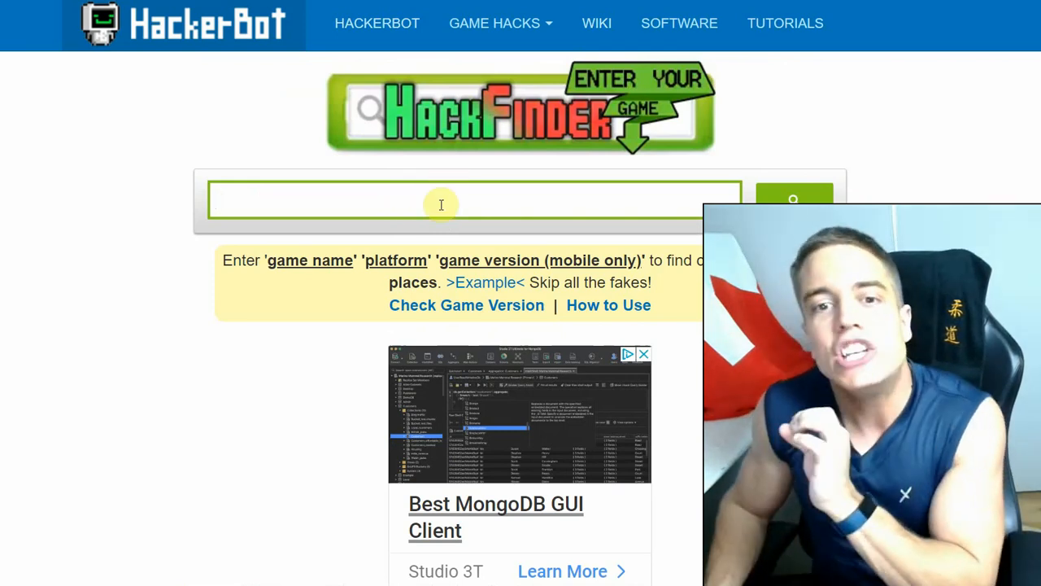
Scroll through the roughly 111 'pubg mobile 0.19' HackFinder results to the Check Game Version link
scroll("down", 3)
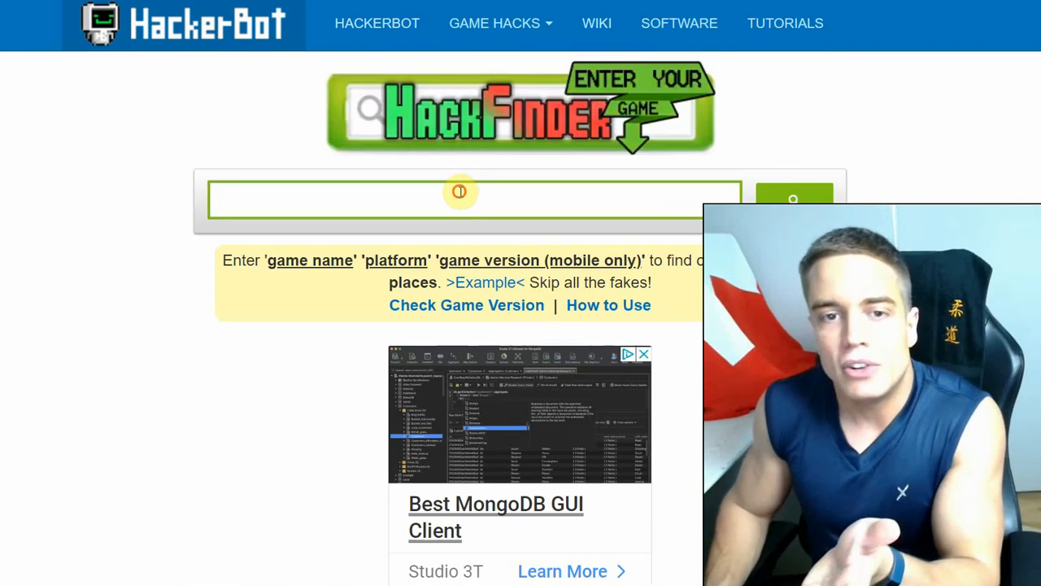
type("pubg mobile 0")
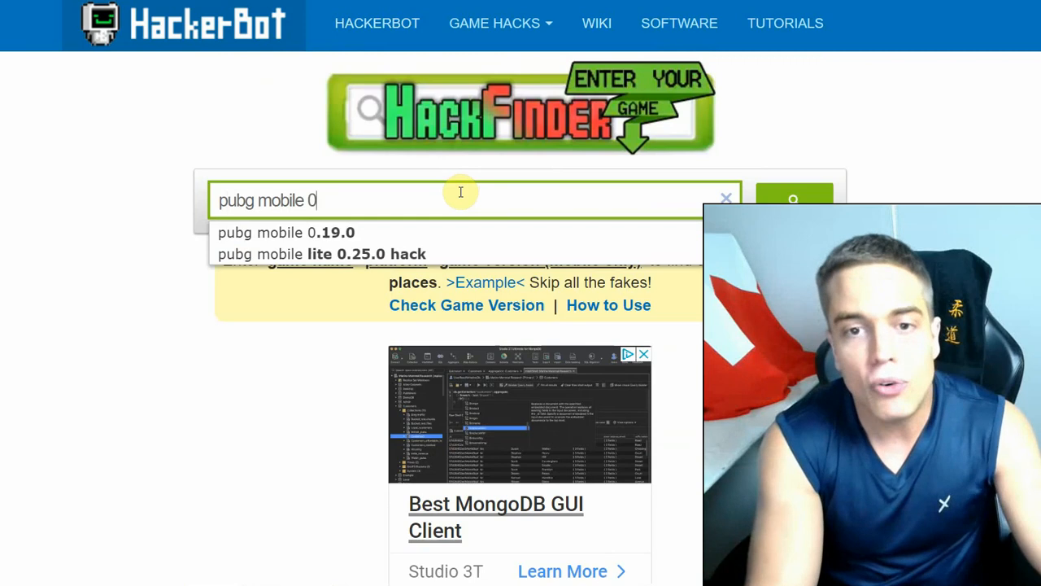
type(".18")
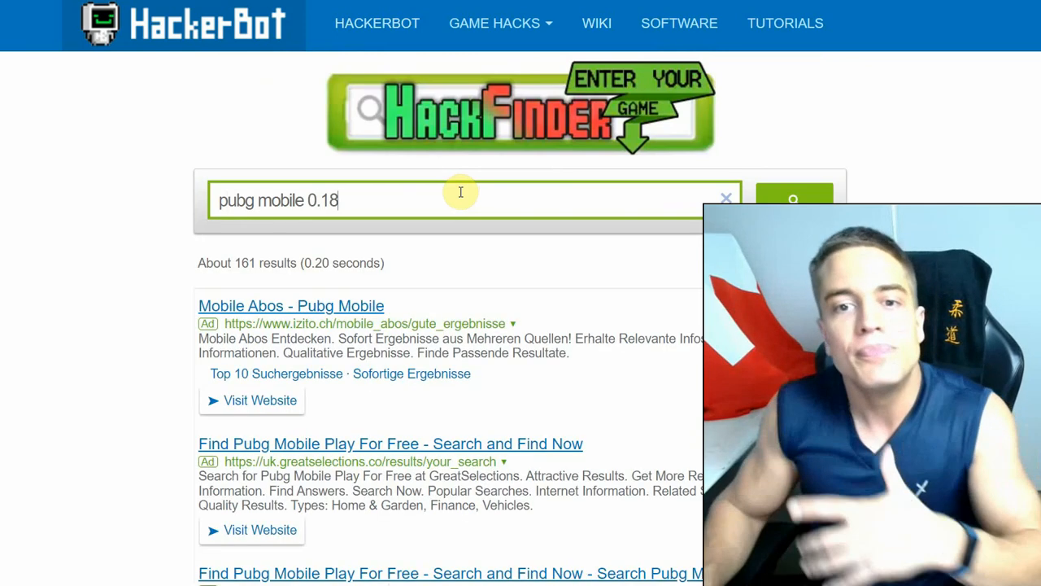
scroll("down", 3)
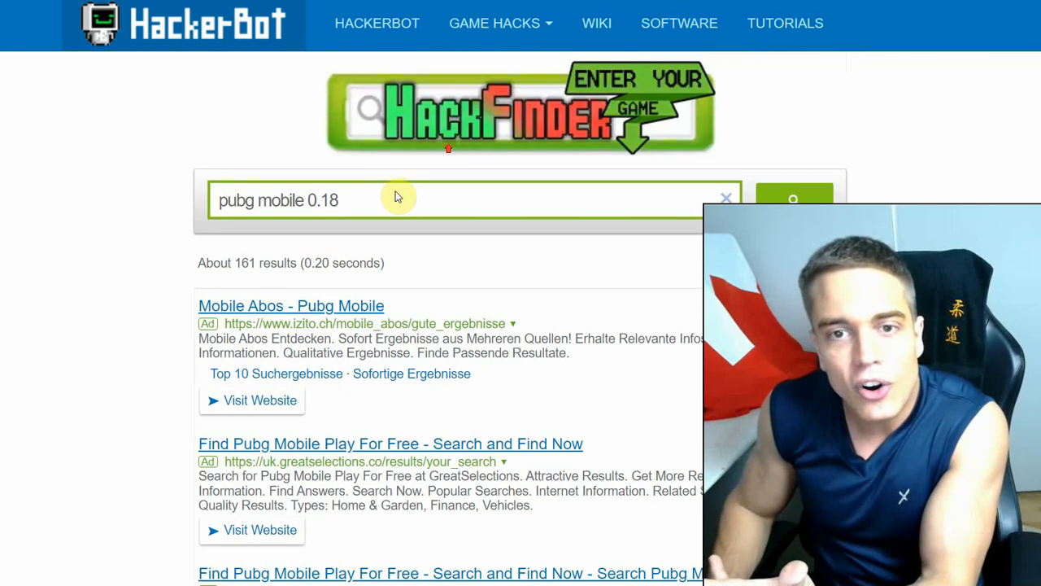
type("8")
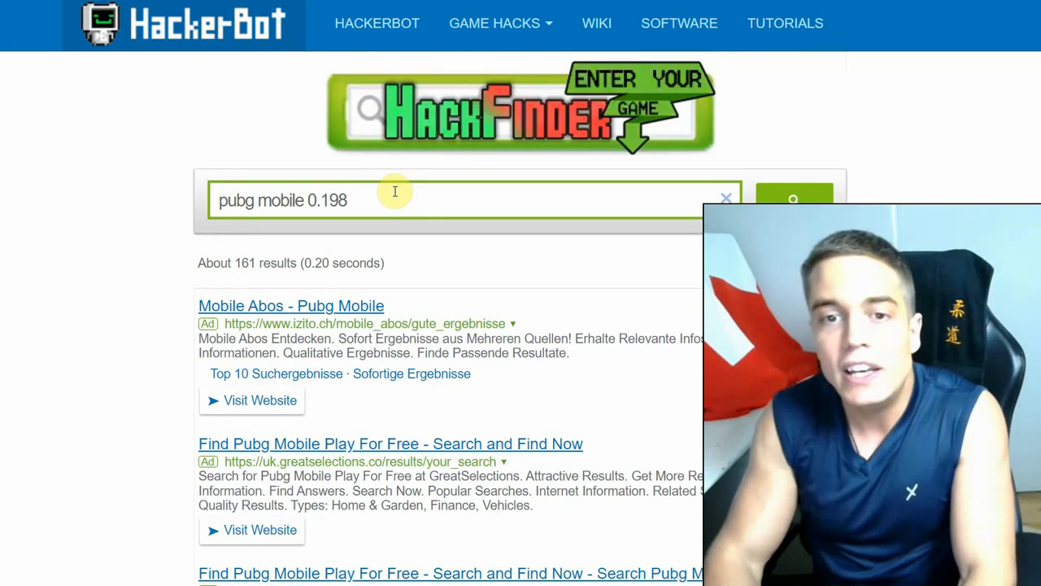
scroll("down", 3)
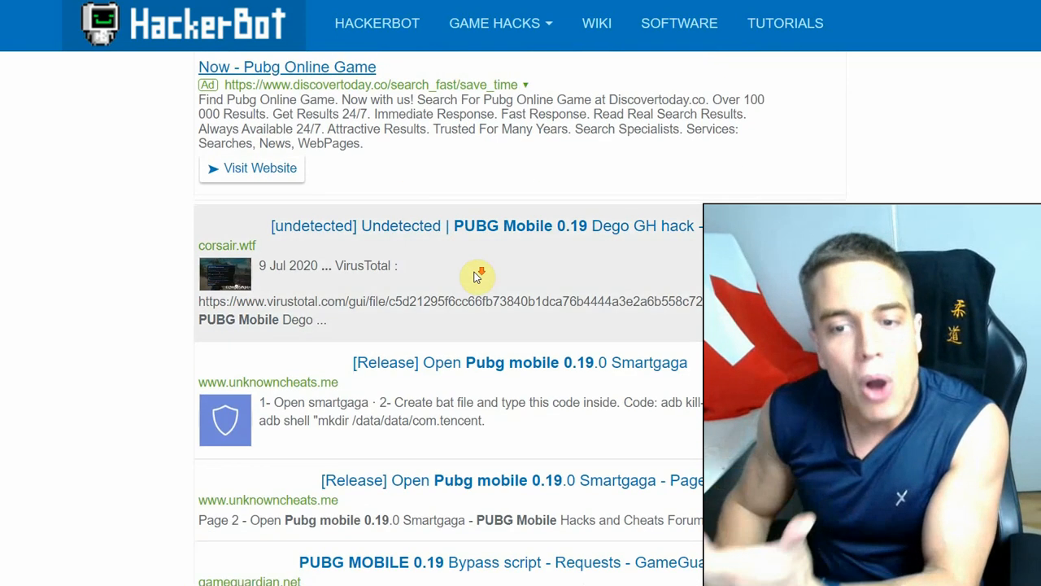
scroll("down", 3)
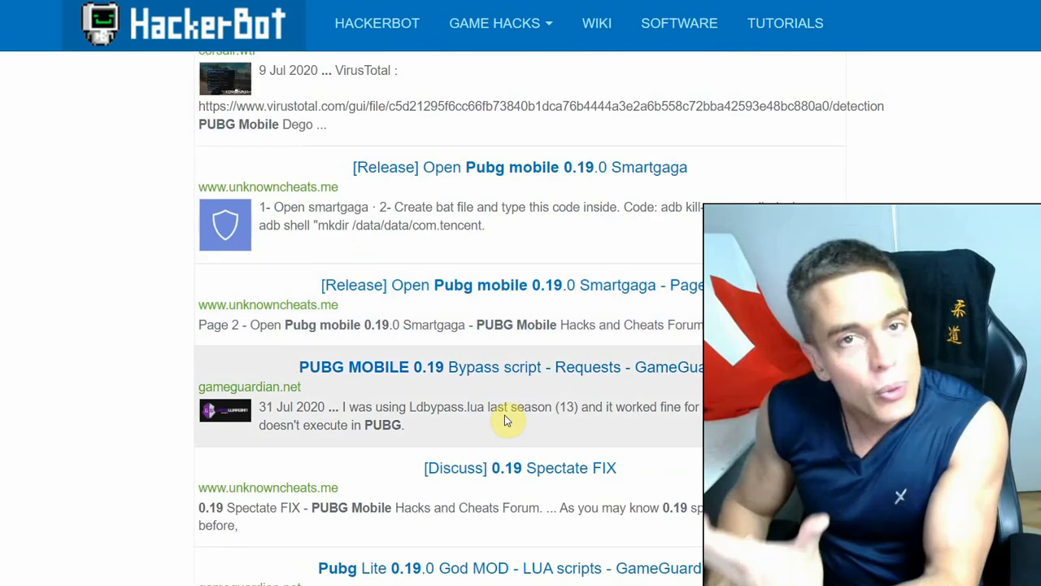
mouse_move(496, 407)
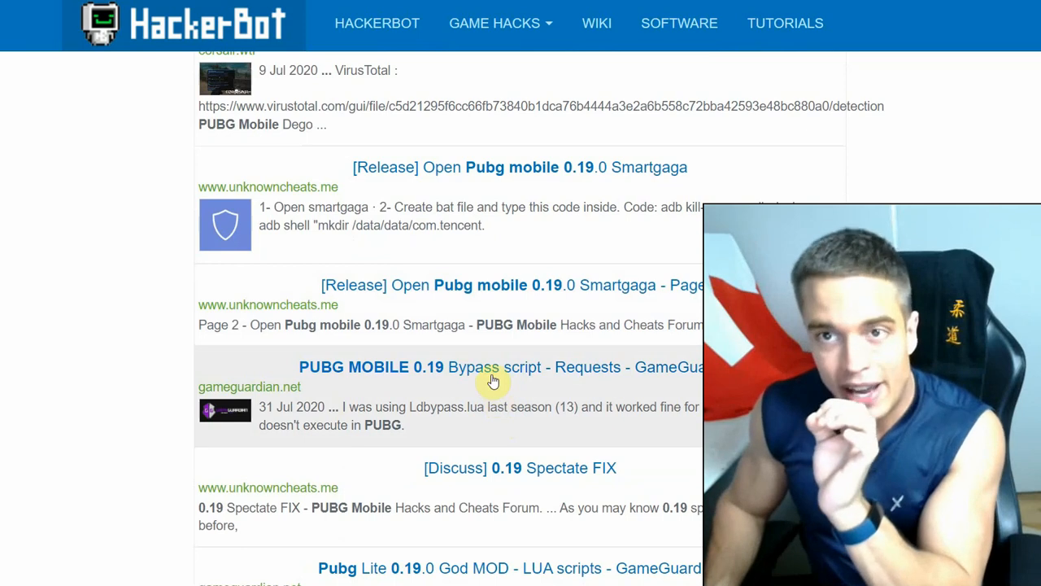
mouse_move(521, 413)
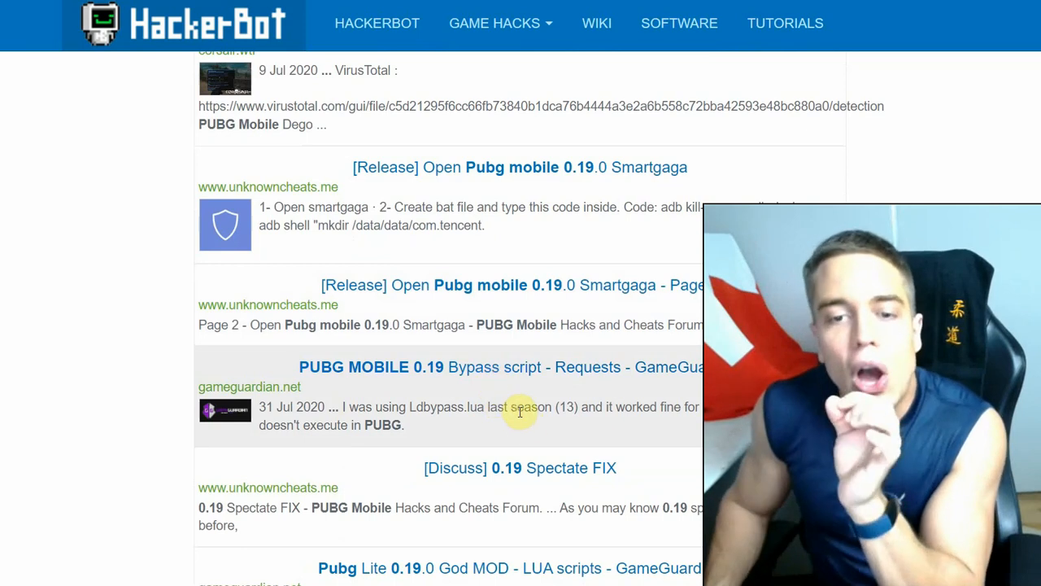
scroll("up", 3)
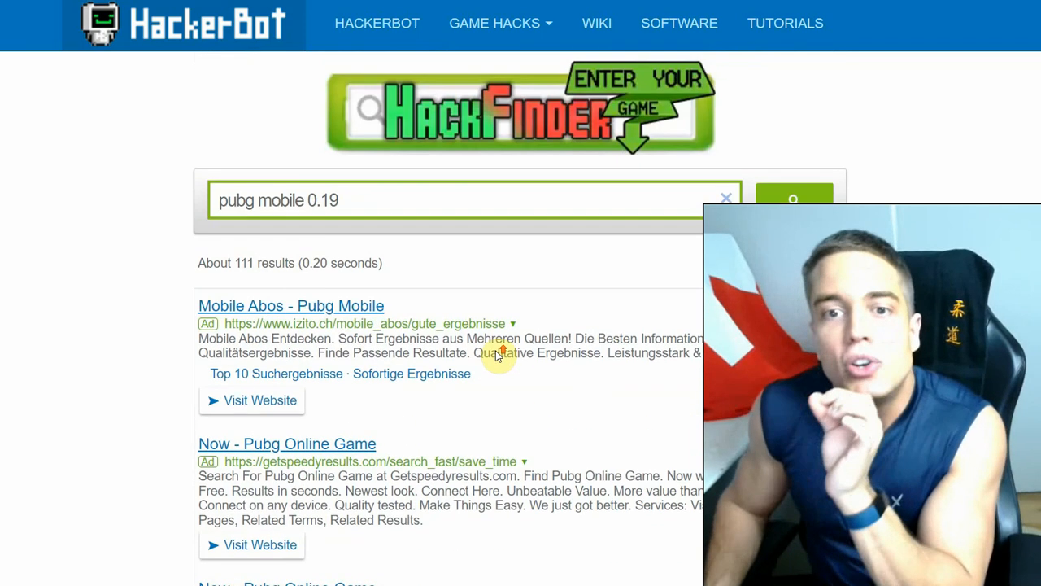
scroll("down", 3)
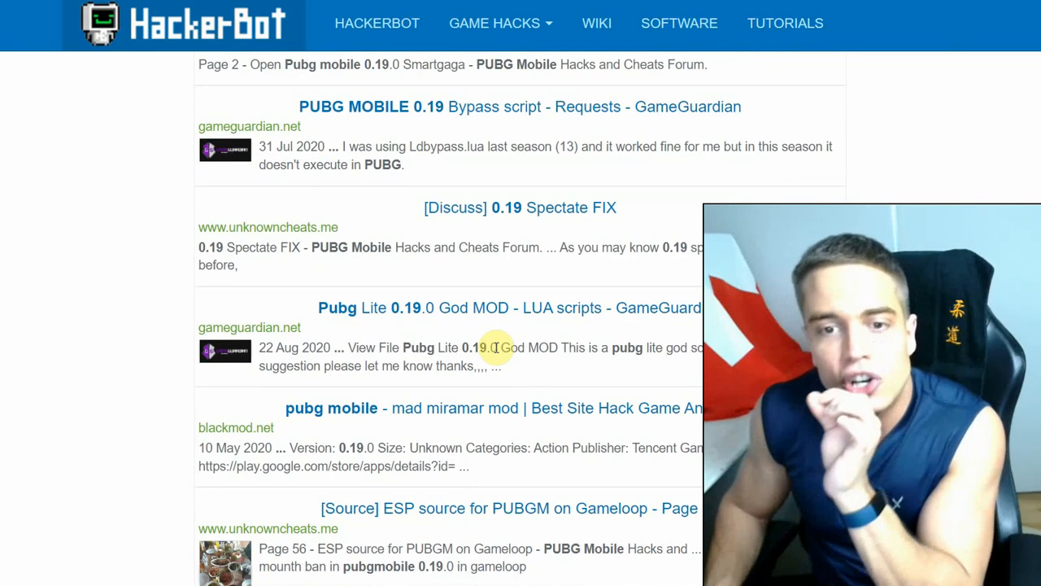
scroll("down", 3)
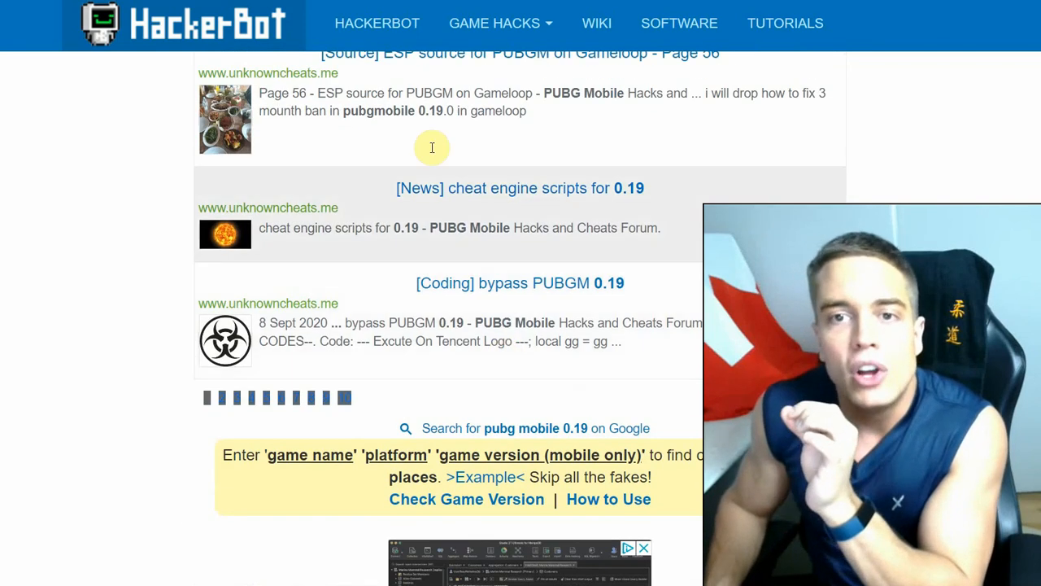
scroll("down", 3)
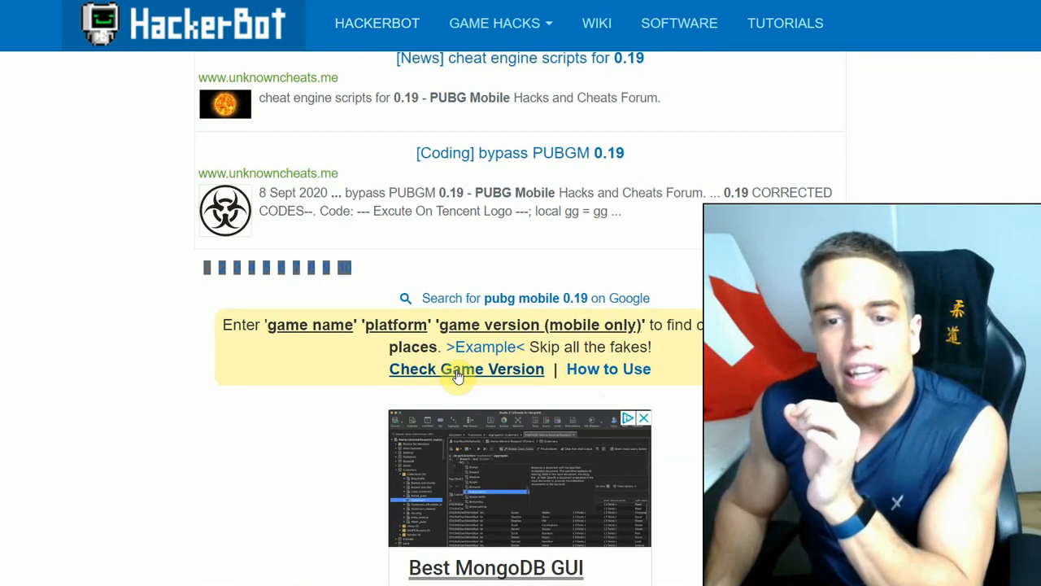
Open the Check Game Version guide and scroll through its Android version-check tutorial
left_click(466, 368)
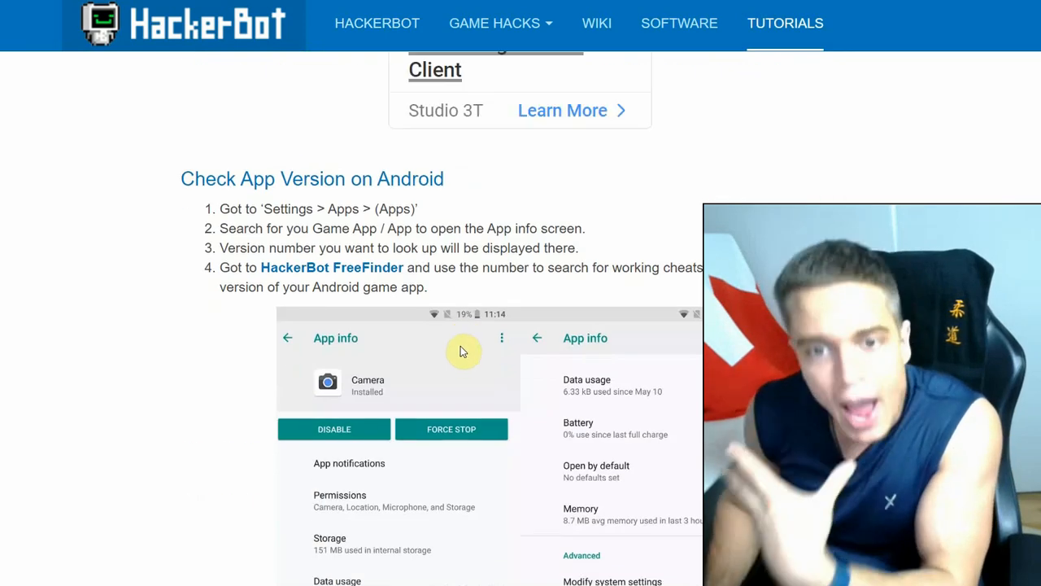
scroll("down", 3)
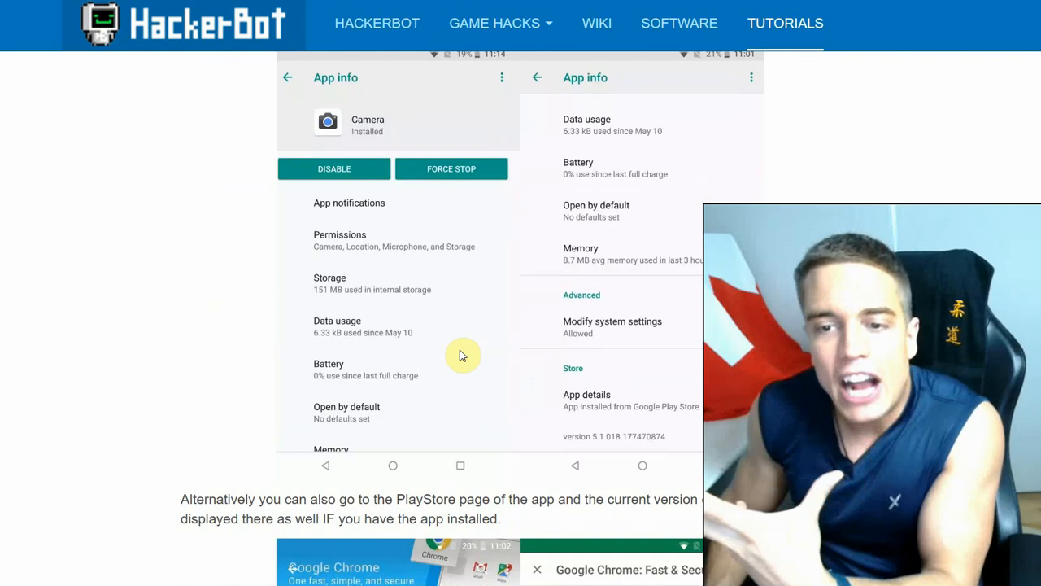
mouse_move(569, 403)
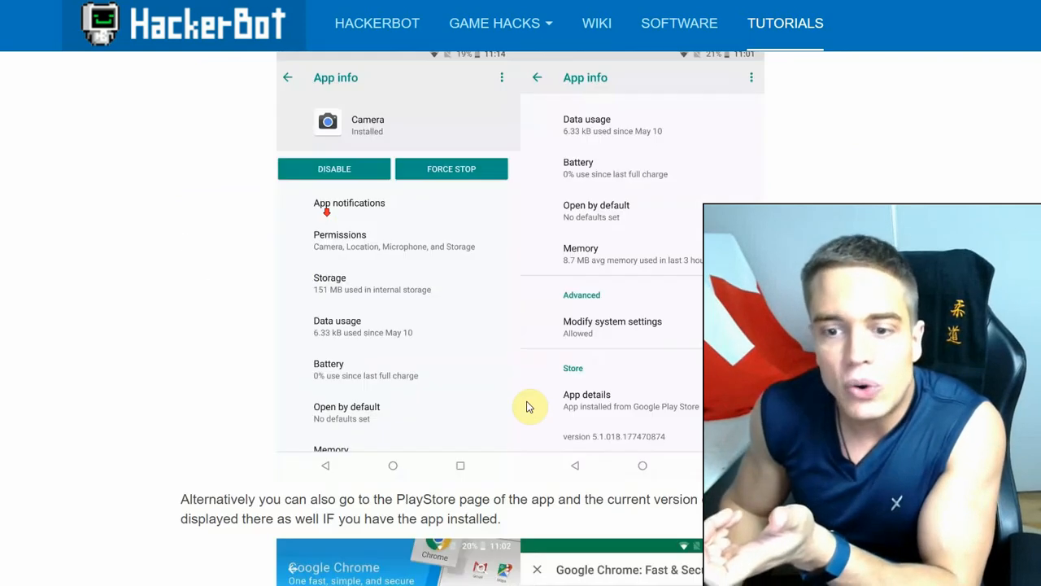
mouse_move(593, 451)
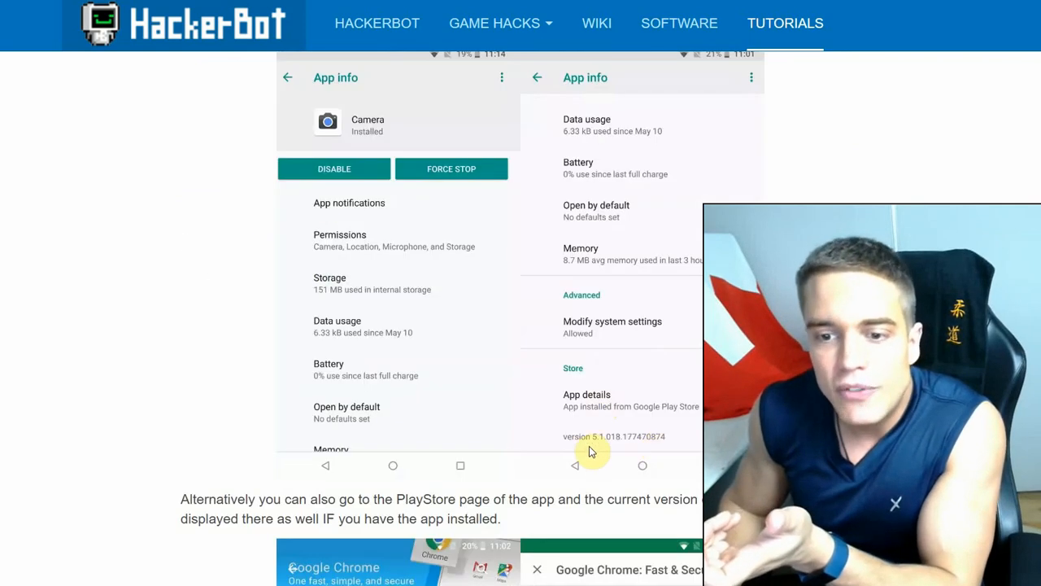
scroll("down", 3)
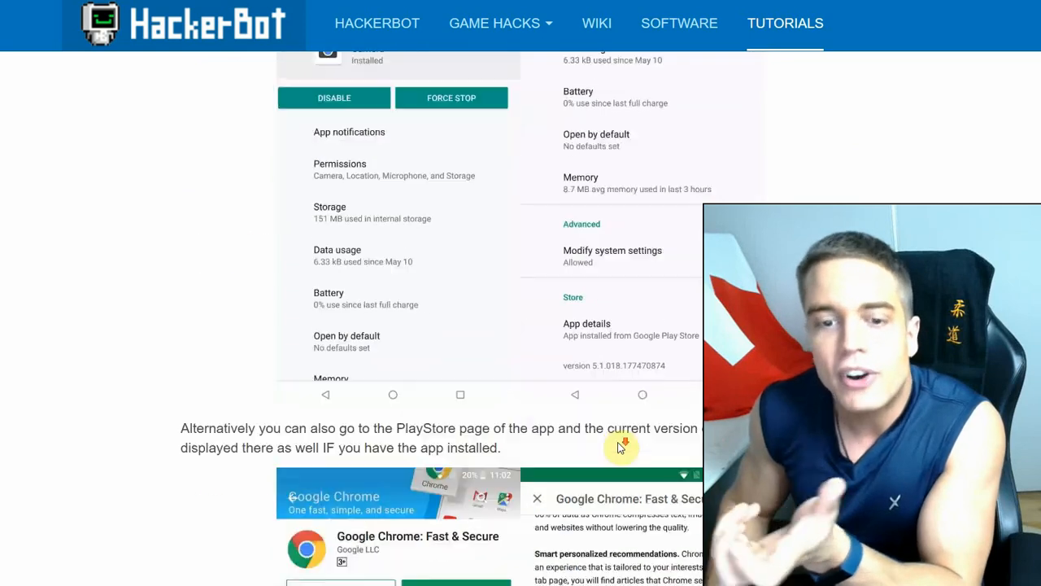
scroll("down", 3)
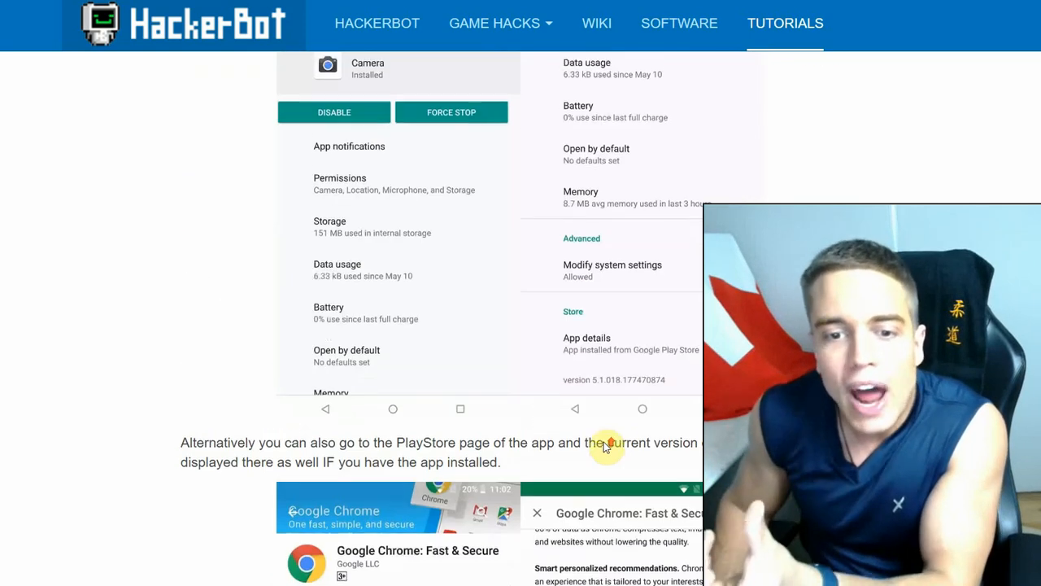
scroll("up", 3)
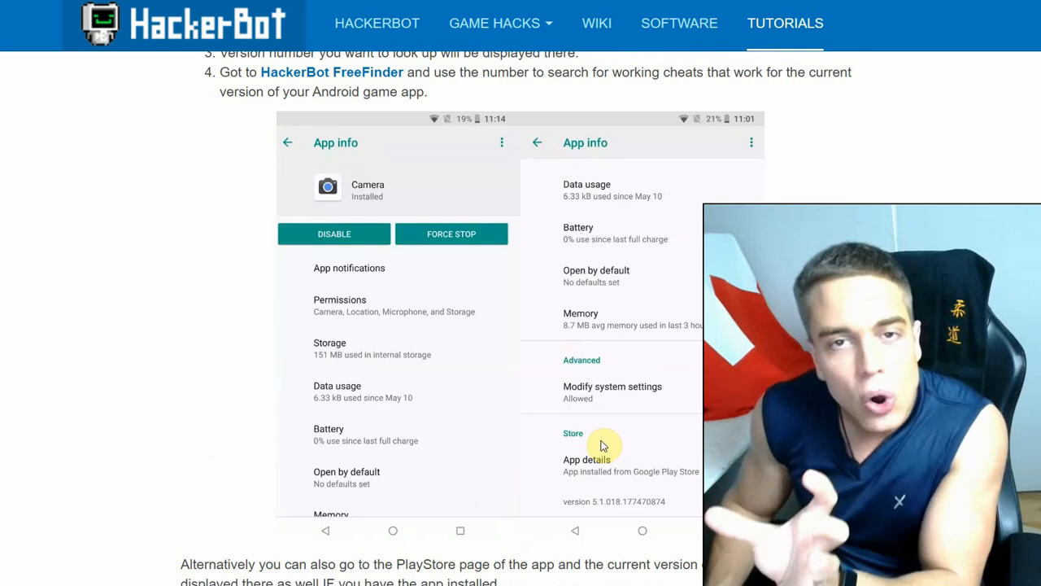
scroll("up", 3)
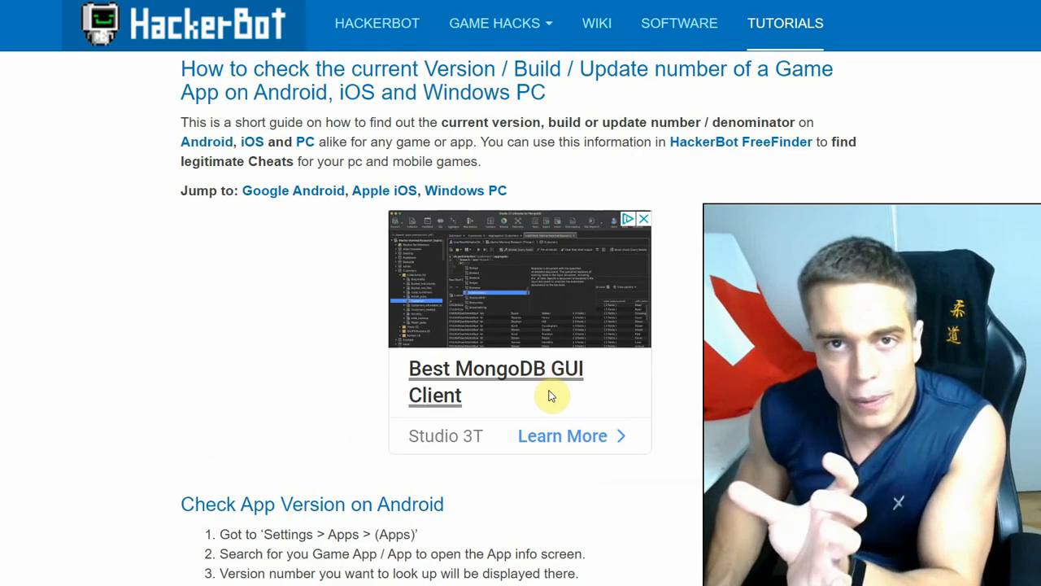
mouse_move(527, 379)
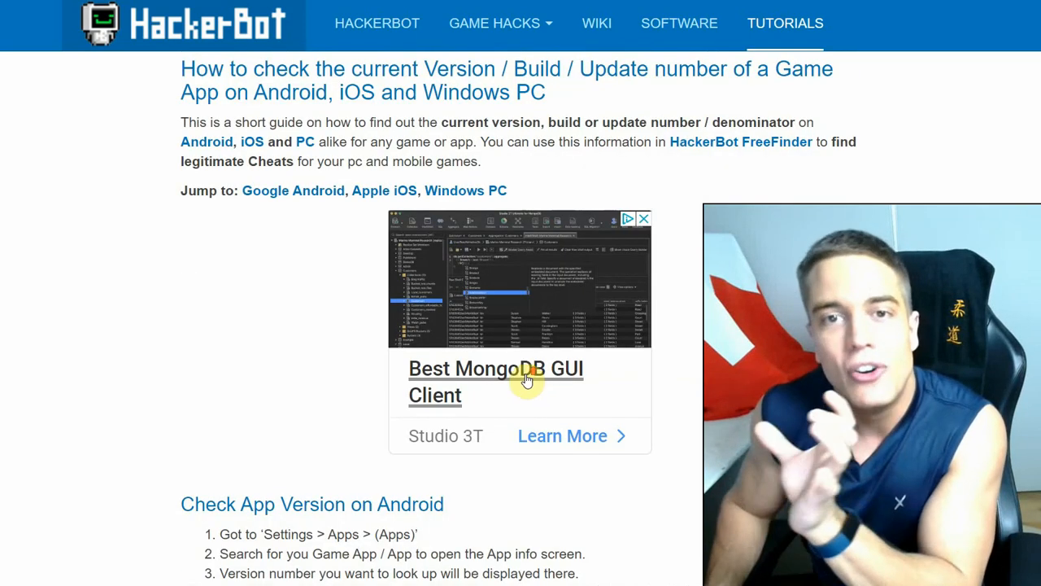
mouse_move(610, 423)
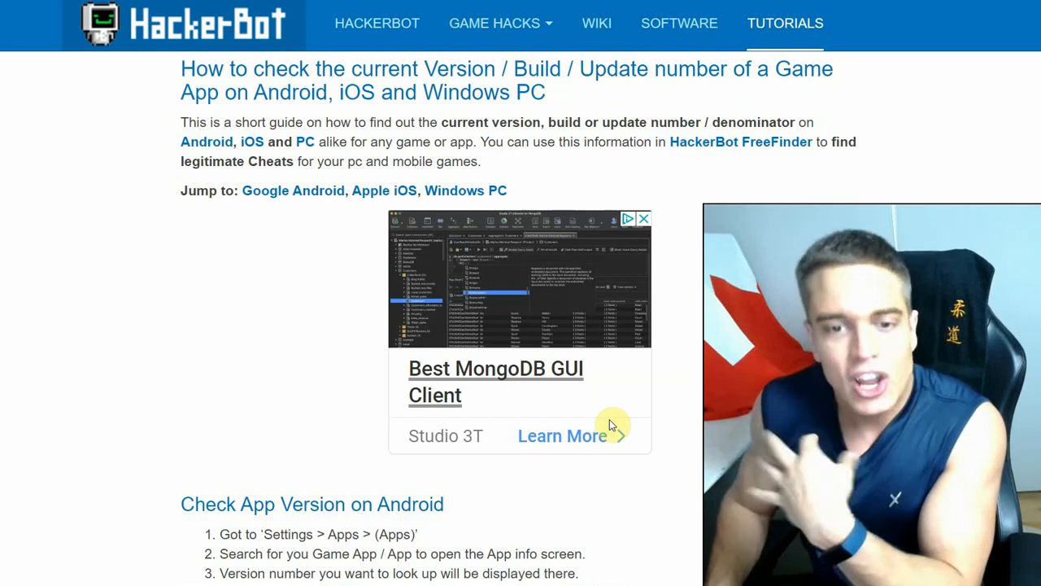
mouse_move(740, 407)
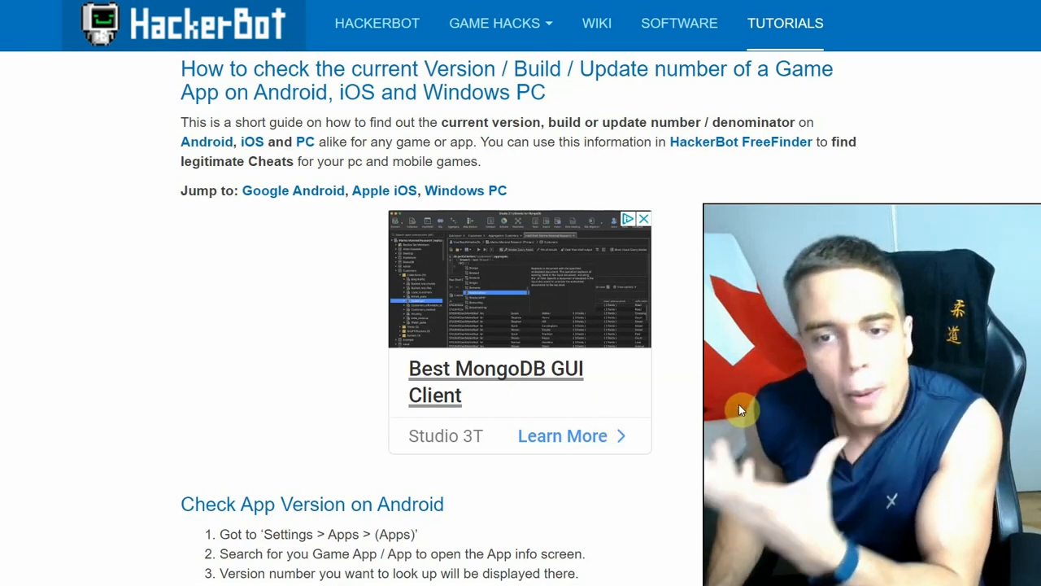
scroll("down", 3)
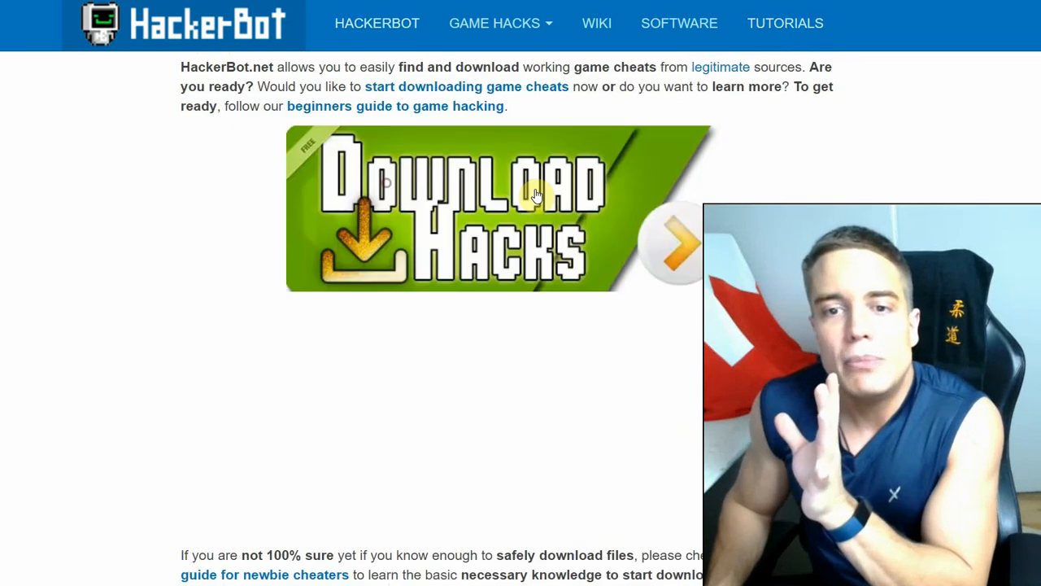
Scroll the HackFinder page to show the empty search box and How to Use HackFinder steps
scroll("down", 3)
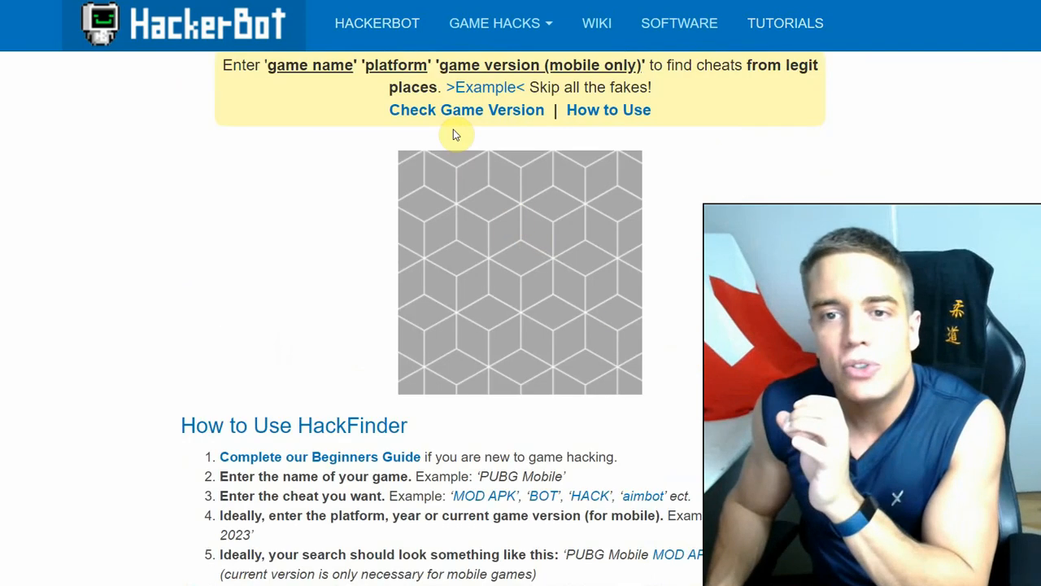
scroll("up", 3)
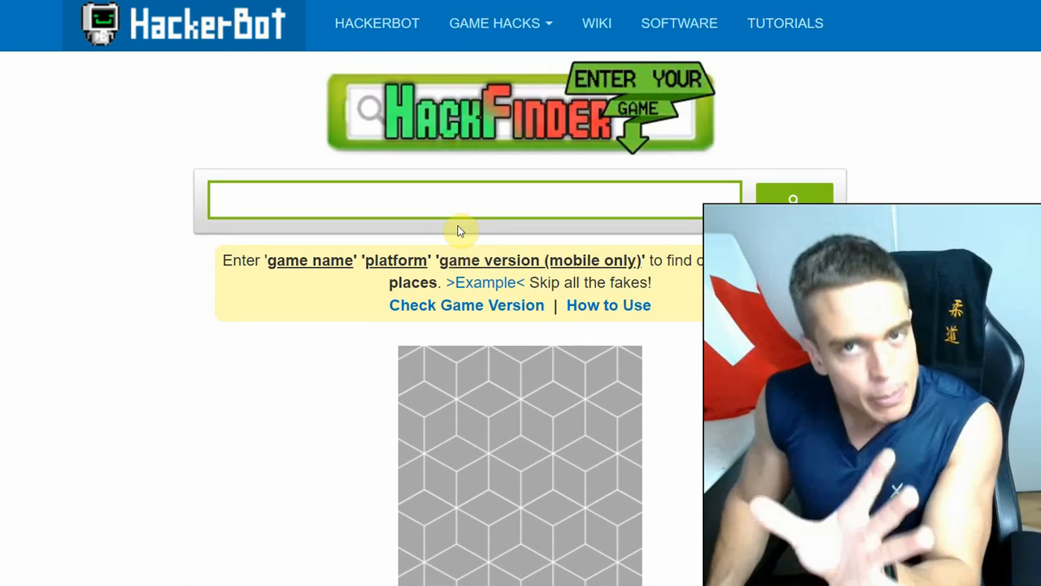
mouse_move(459, 430)
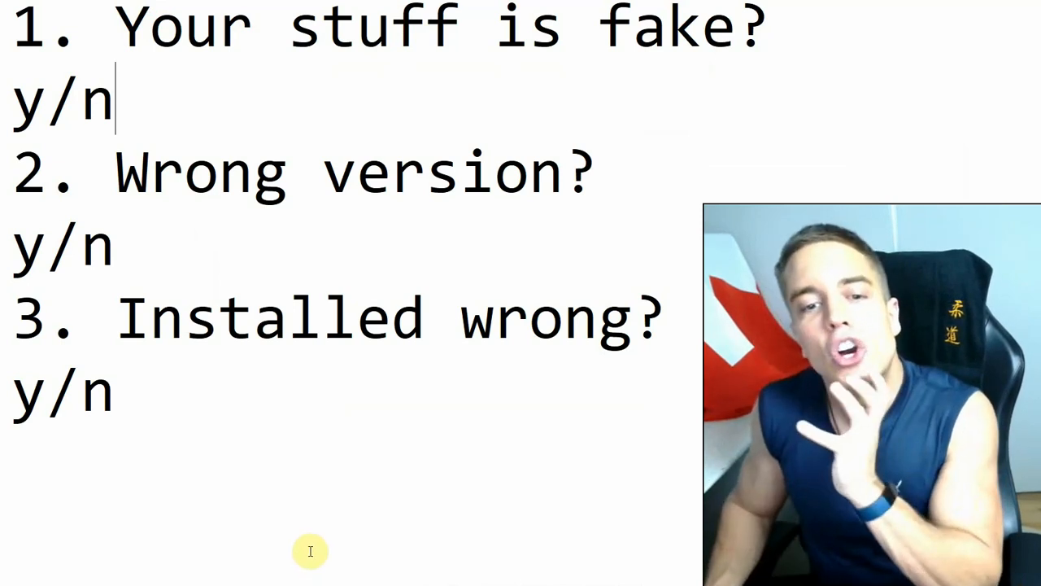
mouse_move(413, 462)
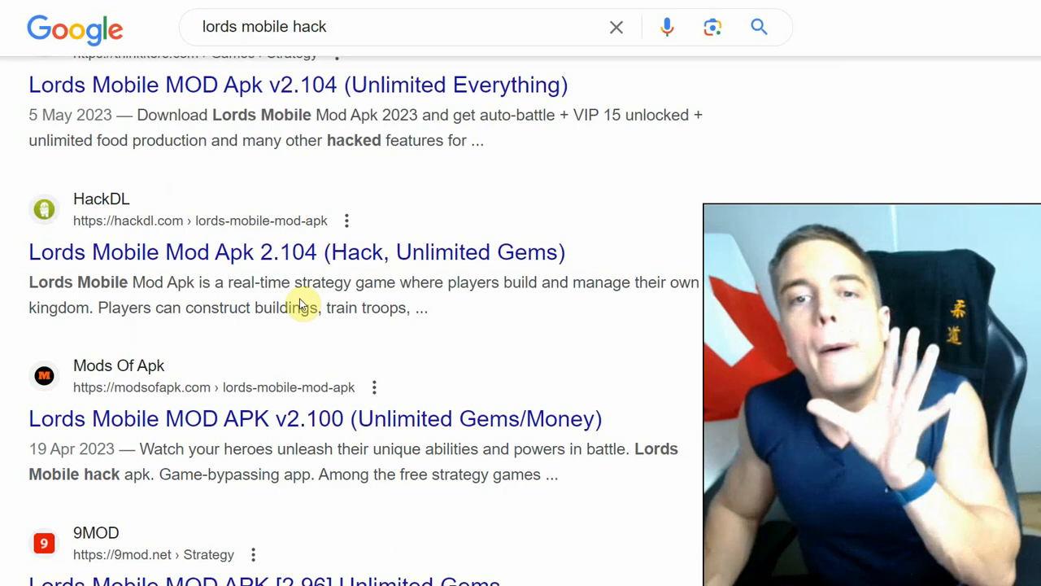
Scroll up the 'lords mobile hack' results to the Thinkkers Lords Mobile MOD Apk v2.104 listing
scroll("up", 3)
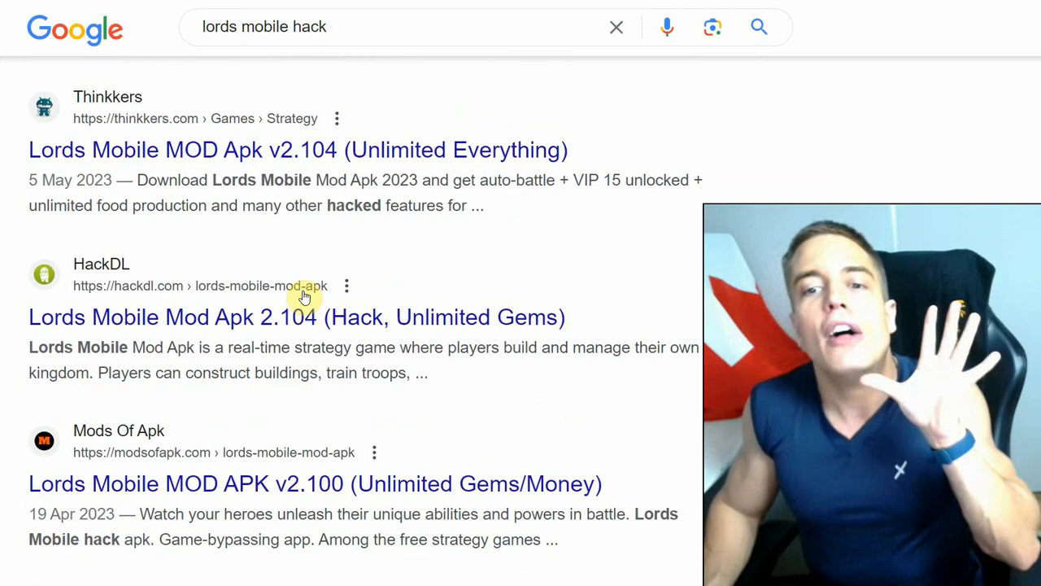
mouse_move(350, 388)
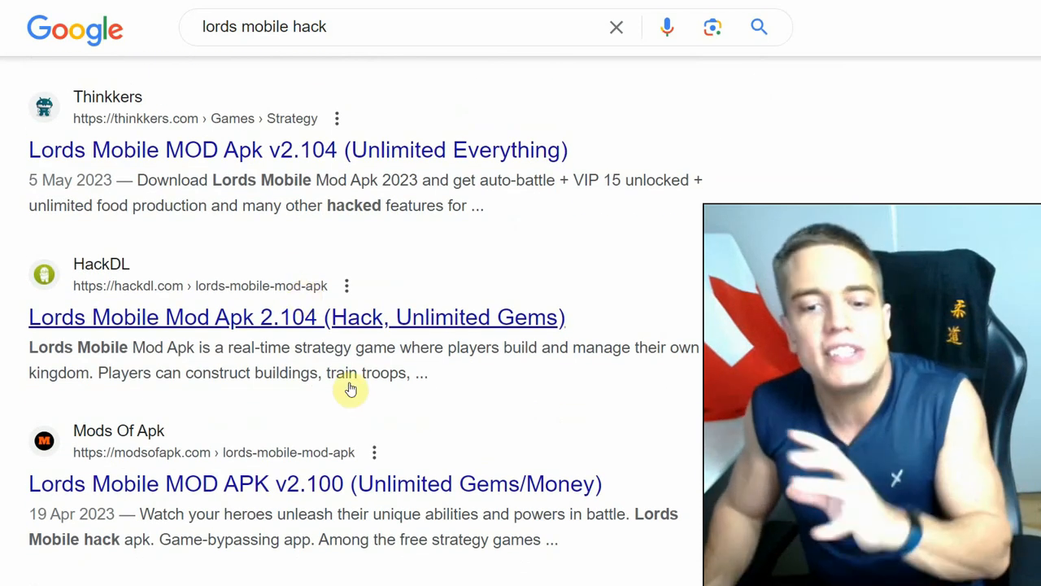
mouse_move(368, 525)
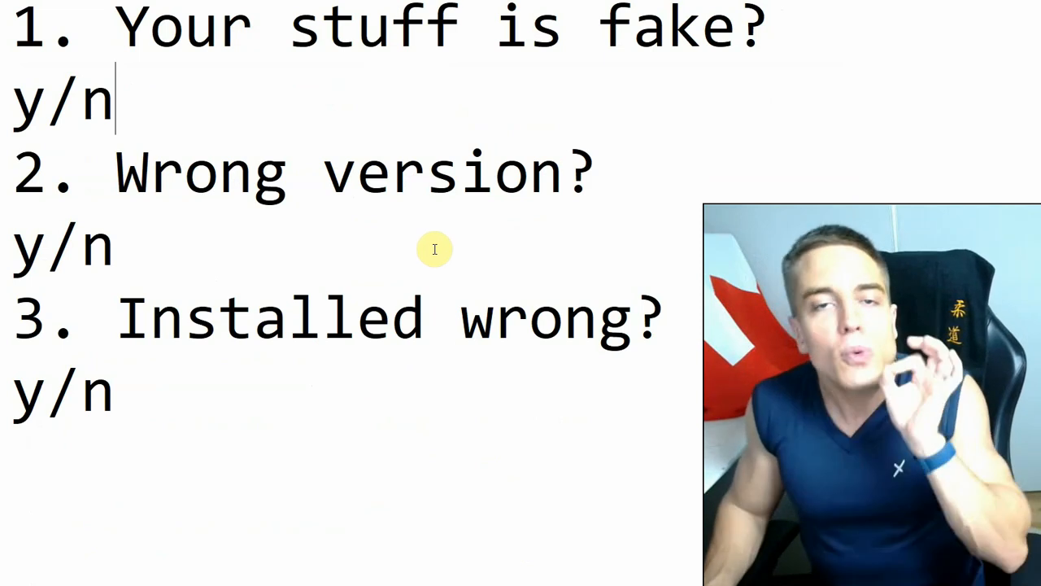
mouse_move(410, 384)
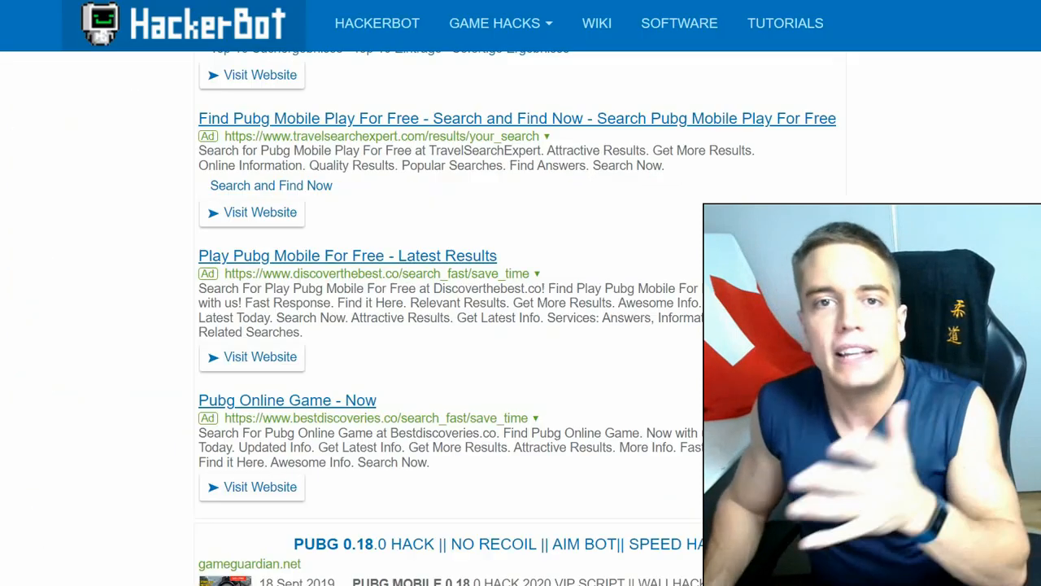
Use the HACKERBOT top-bar link to reach the homepage with Download Cheats and Beginners Guide banners
left_click(377, 23)
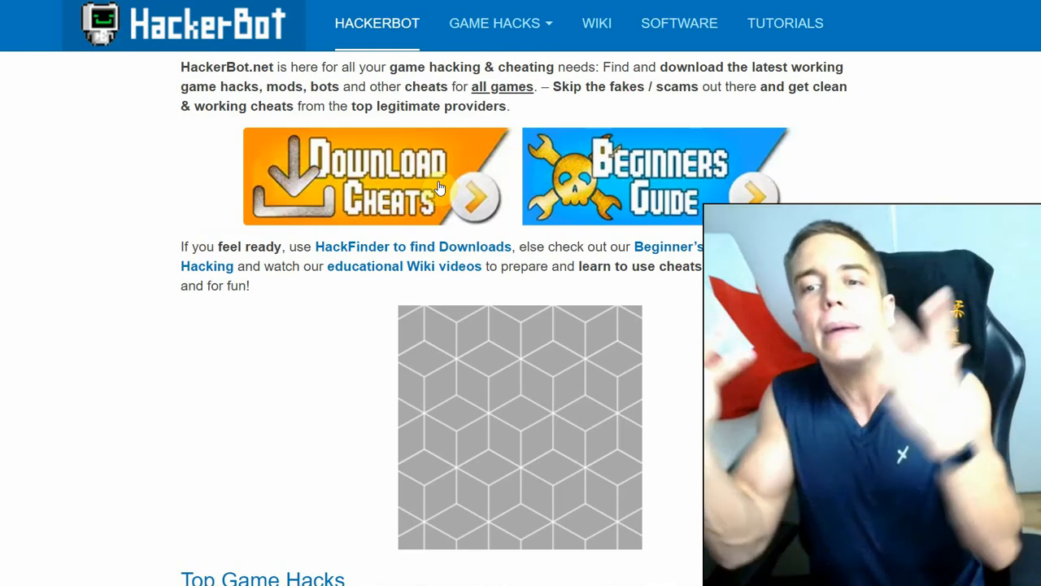
mouse_move(504, 118)
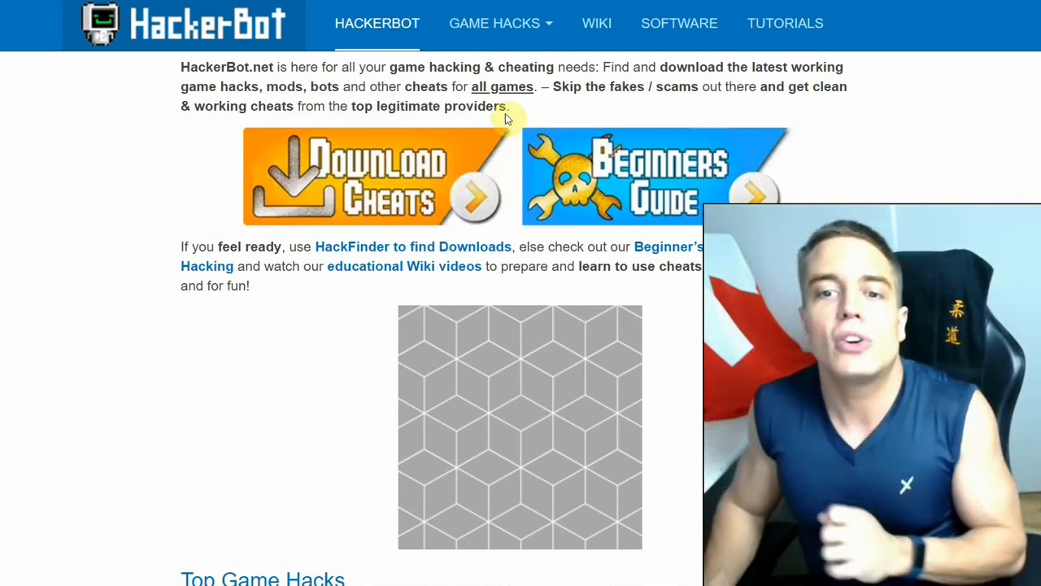